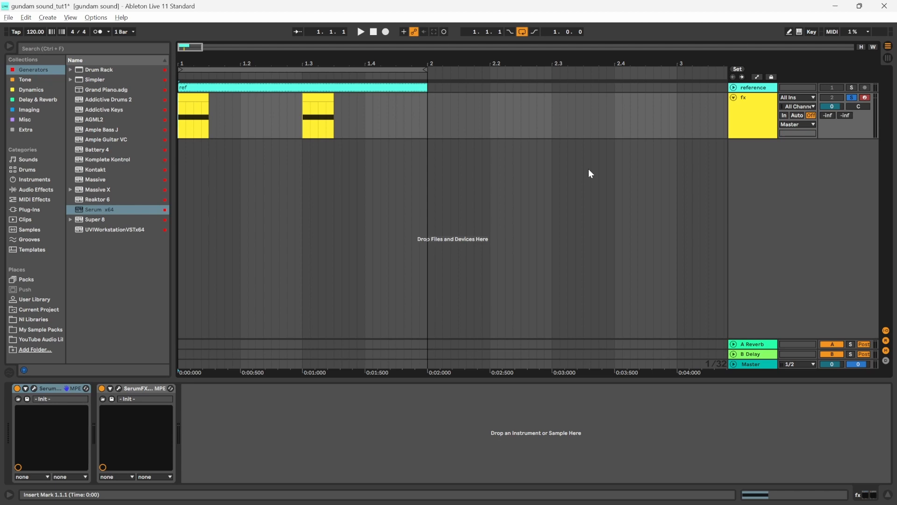
{"action": "mouse_move", "coordinate": [435, 99]}
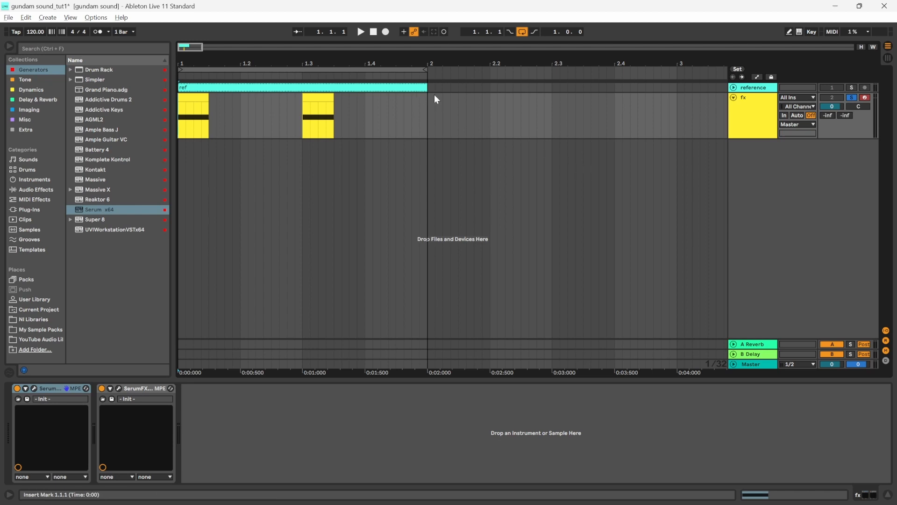
{"action": "mouse_move", "coordinate": [456, 113]}
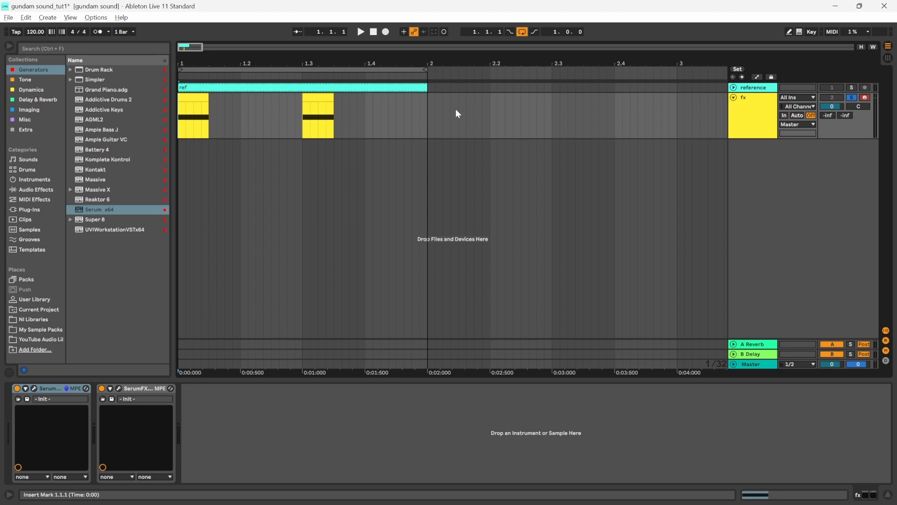
- Drag Serum_x64 into the arrangement to create a new MIDI track with Serum open
{"action": "left_click", "coordinate": [360, 31]}
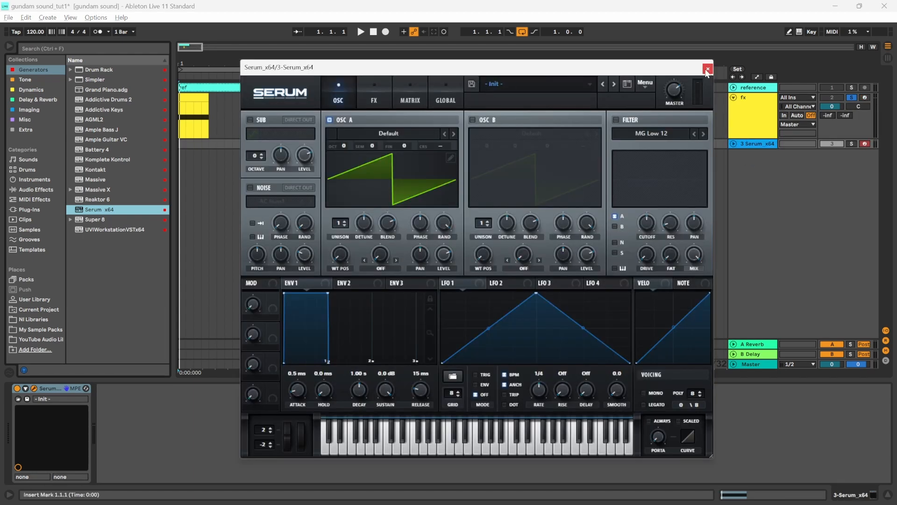
- Add MIDI clips with C3 notes at bars 1.1 and 1.3 on the Serum track
{"action": "left_click", "coordinate": [707, 67]}
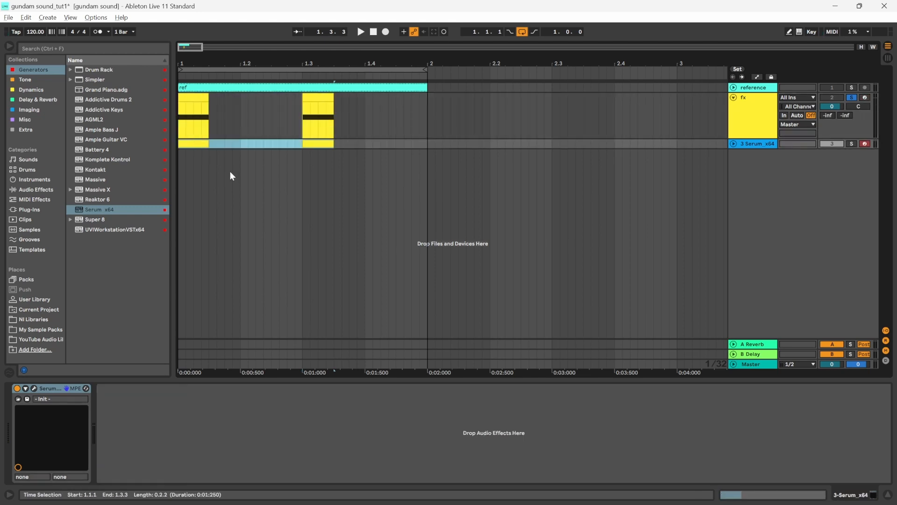
{"action": "double_click", "coordinate": [193, 143]}
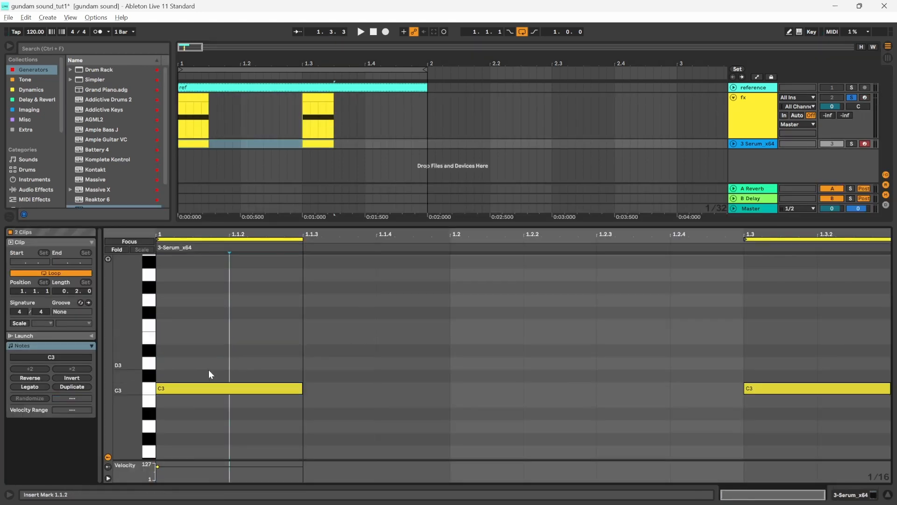
{"action": "mouse_move", "coordinate": [239, 294]}
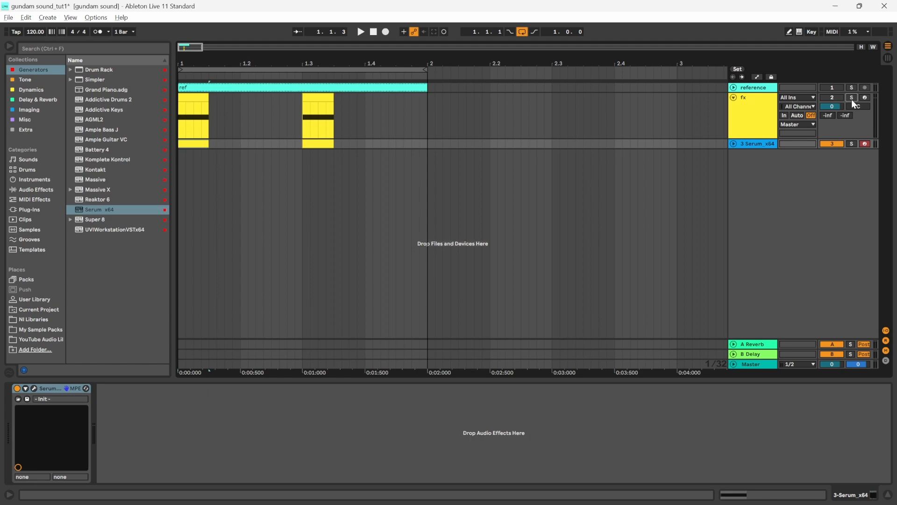
{"action": "double_click", "coordinate": [756, 143]}
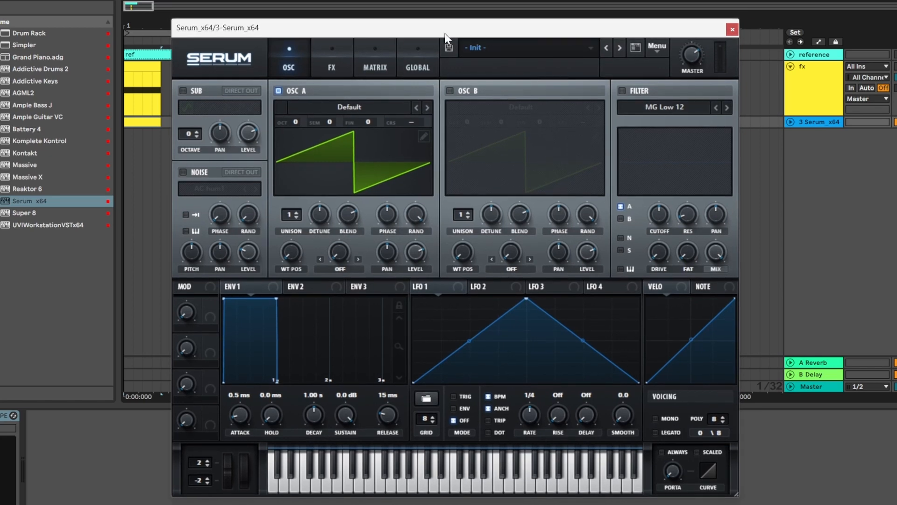
- Set OSC A to OCT +2 and SEM -7, with pitch bend down at -7
{"action": "left_click_drag", "start_coordinate": [295, 122], "coordinate": [295, 112]}
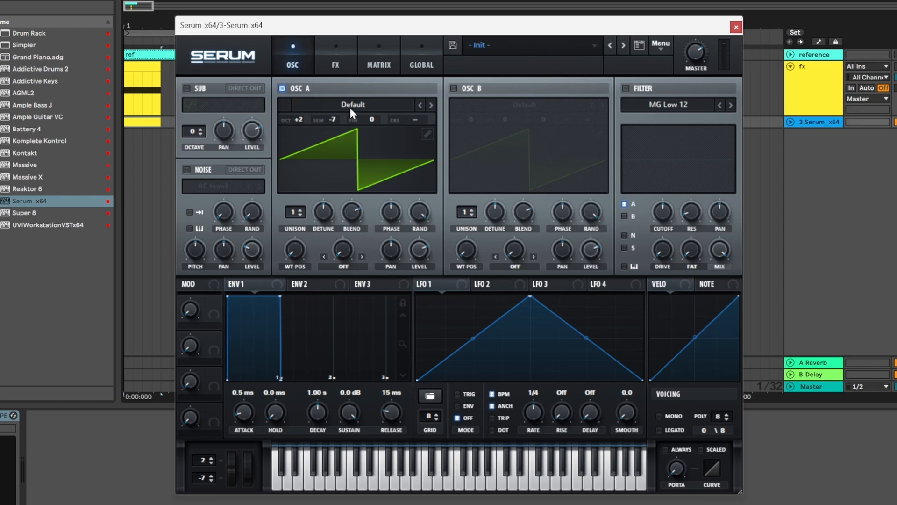
{"action": "mouse_move", "coordinate": [459, 41]}
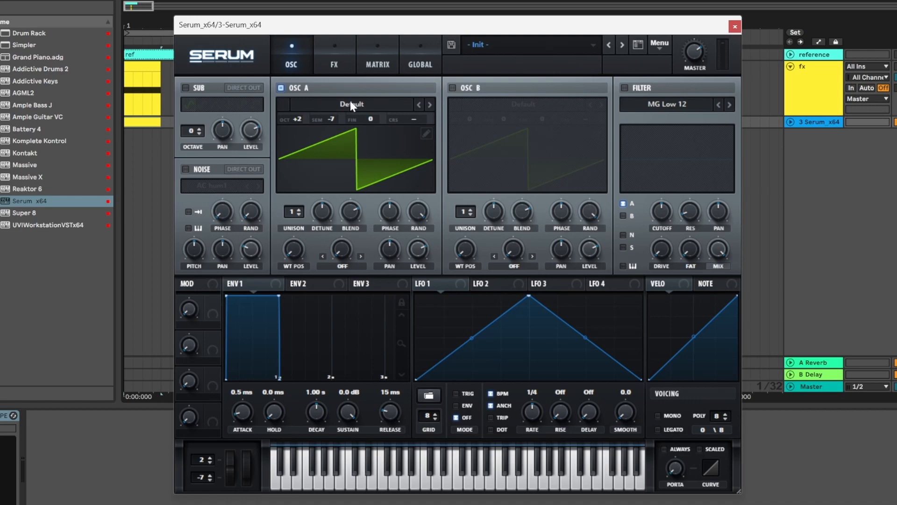
- Load the Analog_BD_Sin wavetable into OSC A and set WT POS to 256
{"action": "left_click", "coordinate": [351, 104]}
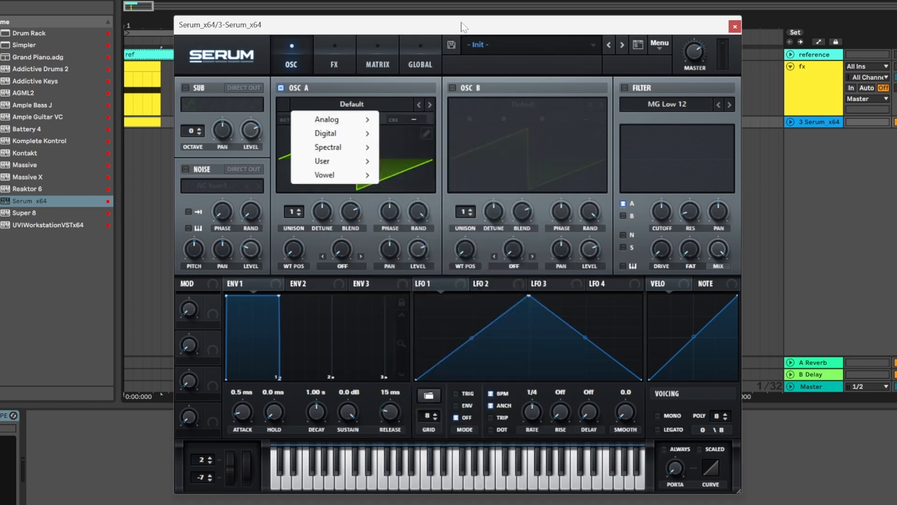
{"action": "mouse_move", "coordinate": [339, 120]}
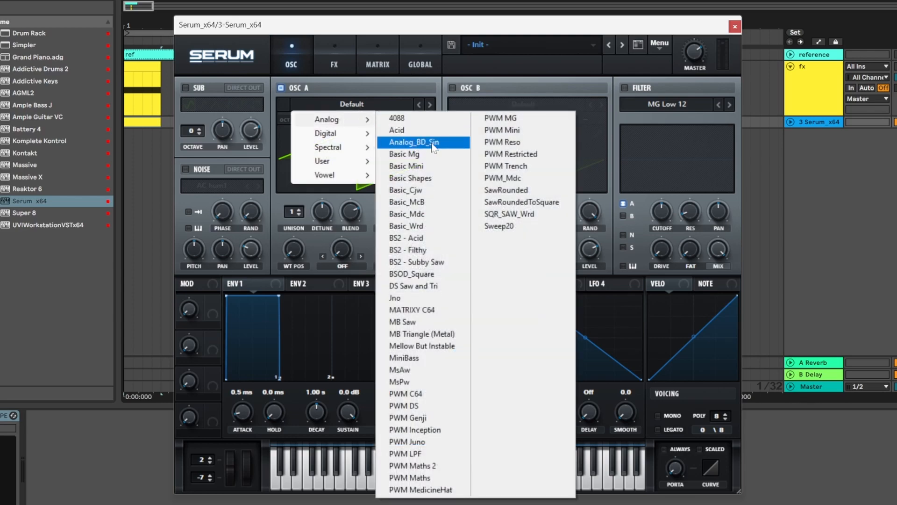
{"action": "left_click", "coordinate": [413, 142]}
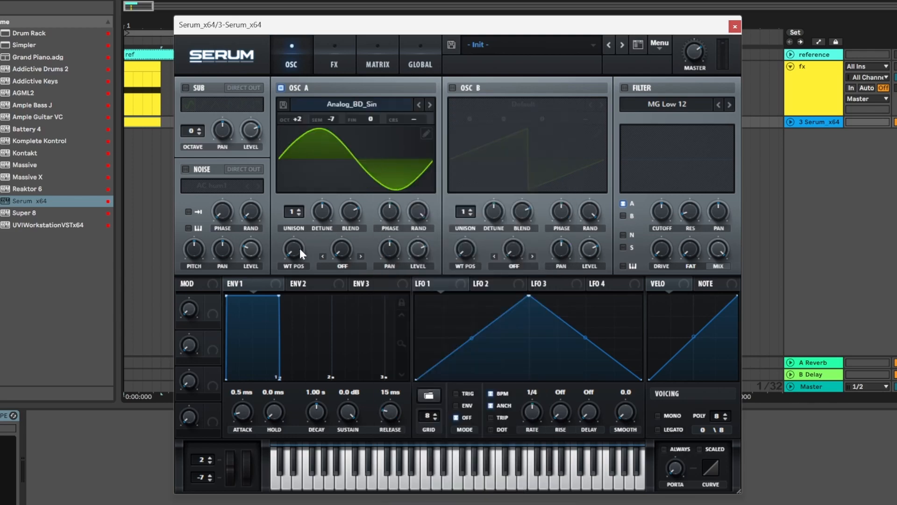
{"action": "mouse_move", "coordinate": [291, 250]}
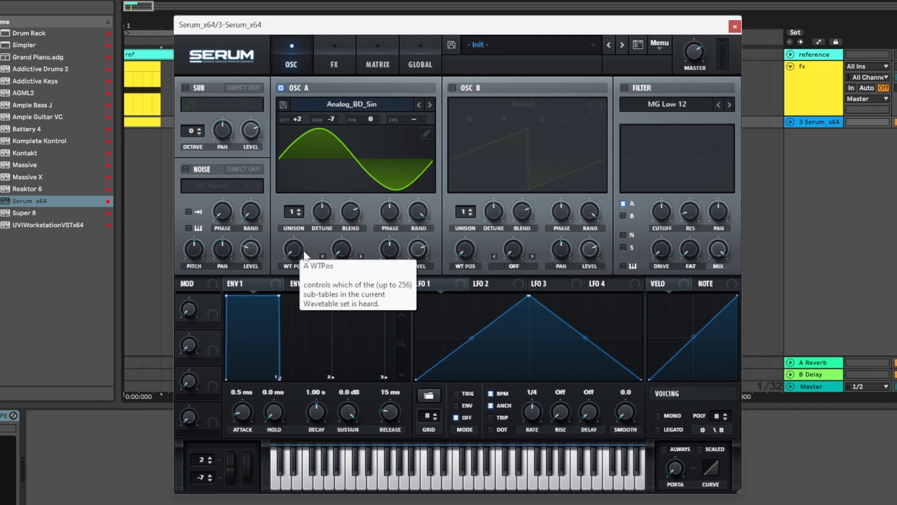
{"action": "mouse_move", "coordinate": [297, 252]}
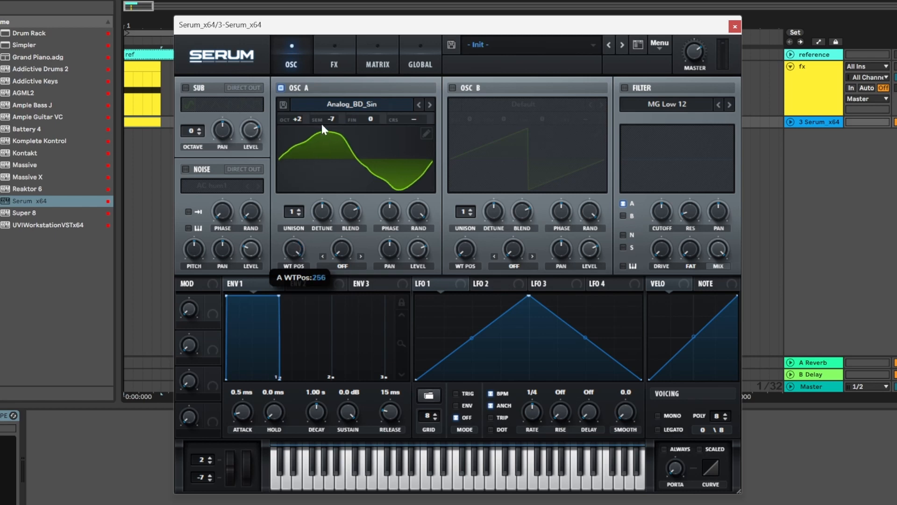
{"action": "mouse_move", "coordinate": [404, 87]}
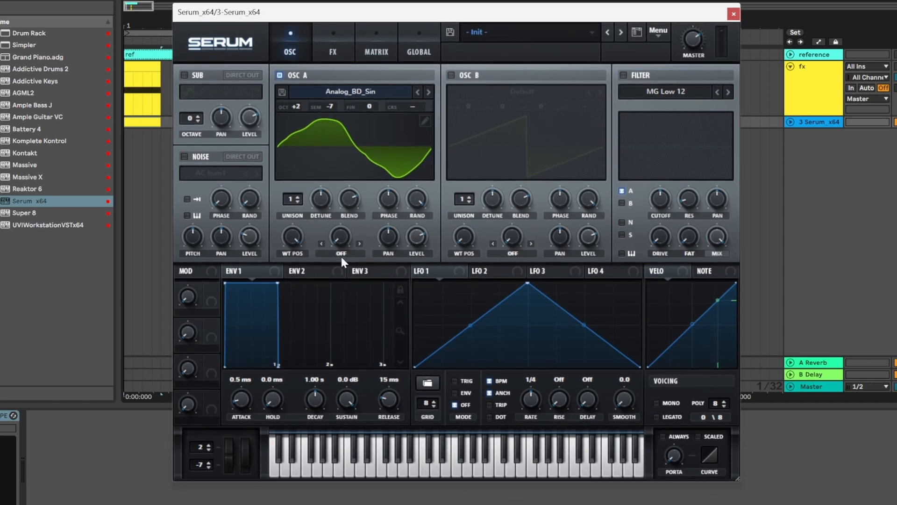
{"action": "mouse_move", "coordinate": [245, 405]}
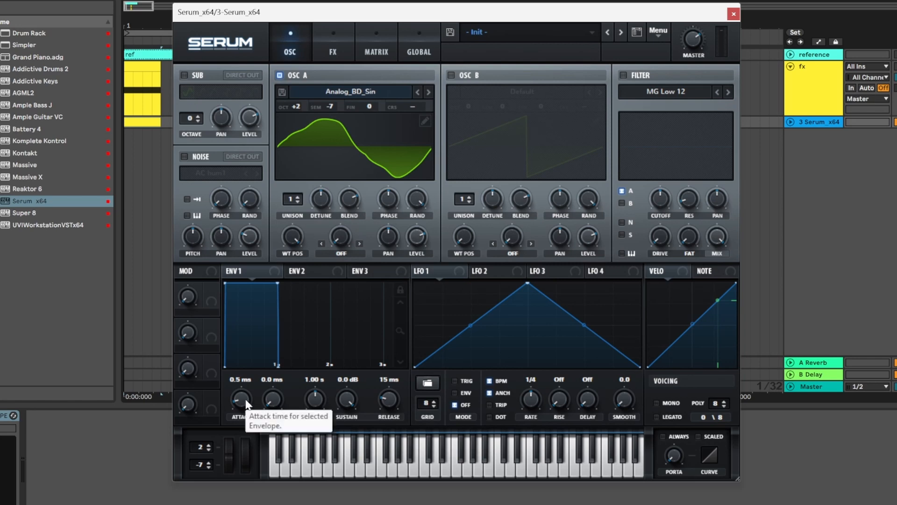
- Set ENV 1 attack to 15 ms, decay to 0 ms and release to 520 ms
{"action": "left_click_drag", "start_coordinate": [240, 398], "coordinate": [240, 383]}
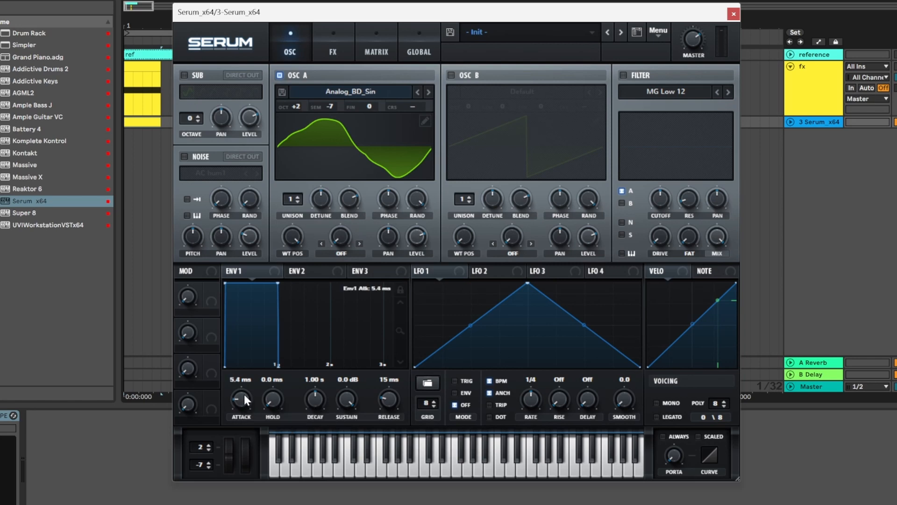
{"action": "left_click_drag", "start_coordinate": [240, 397], "coordinate": [240, 384]}
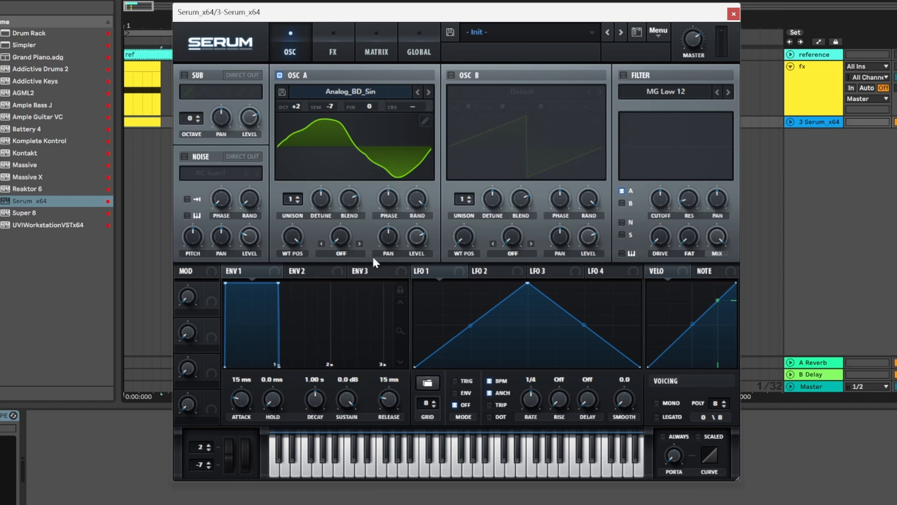
{"action": "mouse_move", "coordinate": [448, 113]}
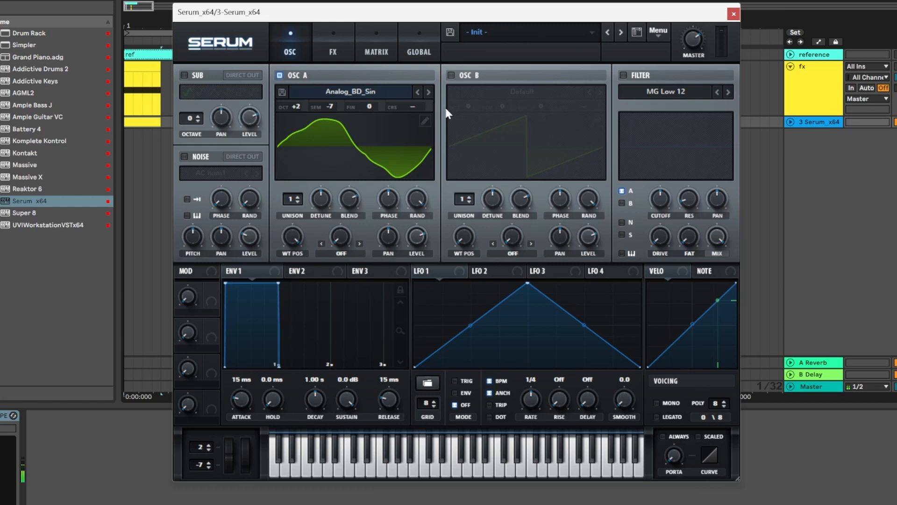
{"action": "mouse_move", "coordinate": [436, 157]}
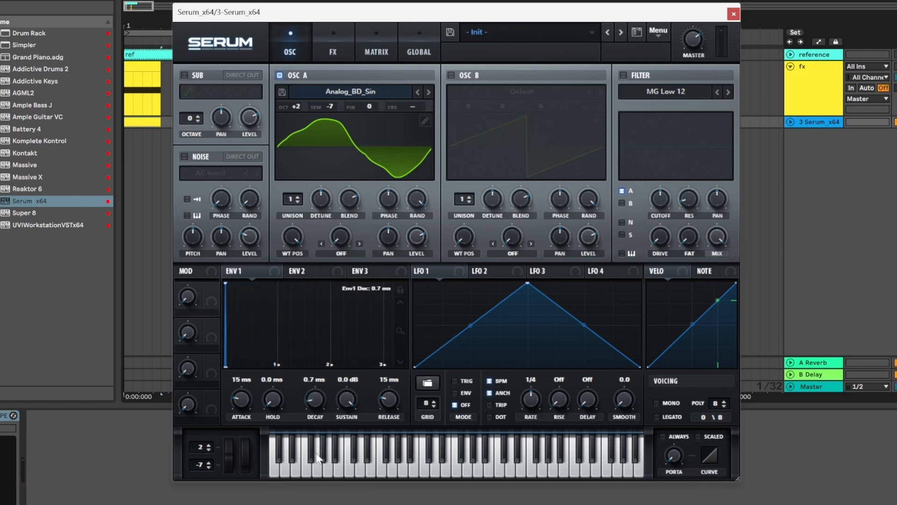
{"action": "left_click_drag", "start_coordinate": [388, 398], "coordinate": [399, 389]}
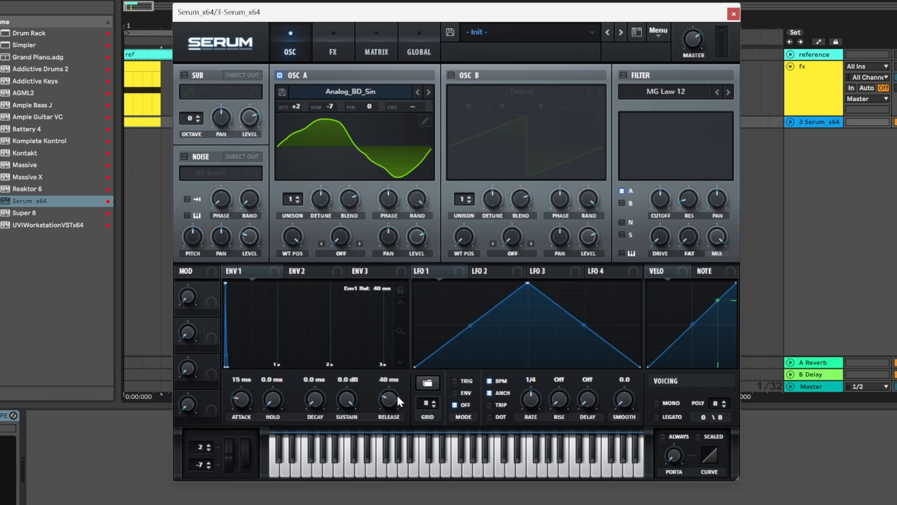
{"action": "left_click_drag", "start_coordinate": [388, 397], "coordinate": [388, 383]}
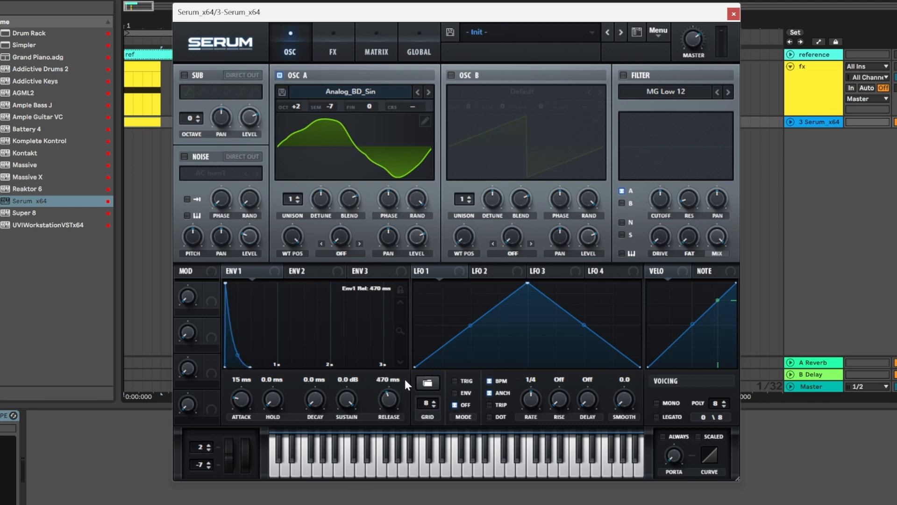
{"action": "left_click_drag", "start_coordinate": [388, 398], "coordinate": [388, 390]}
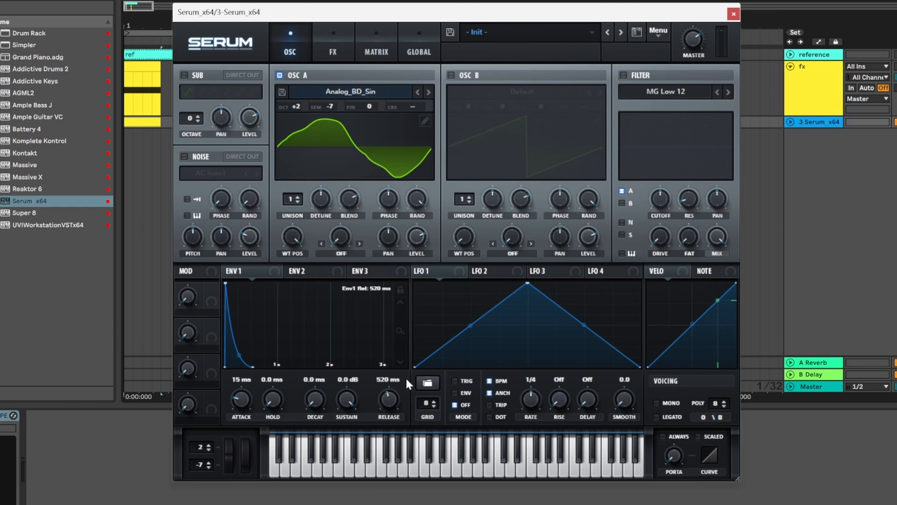
{"action": "mouse_move", "coordinate": [419, 358]}
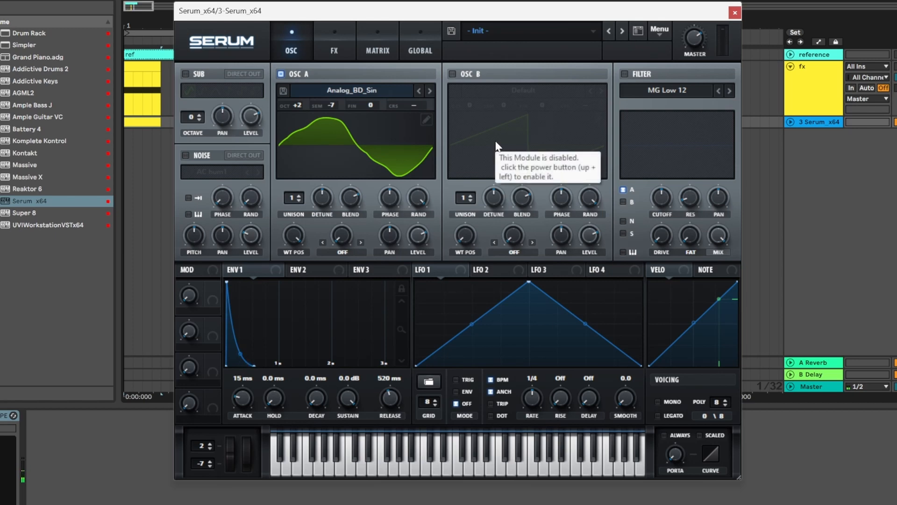
{"action": "mouse_move", "coordinate": [344, 248]}
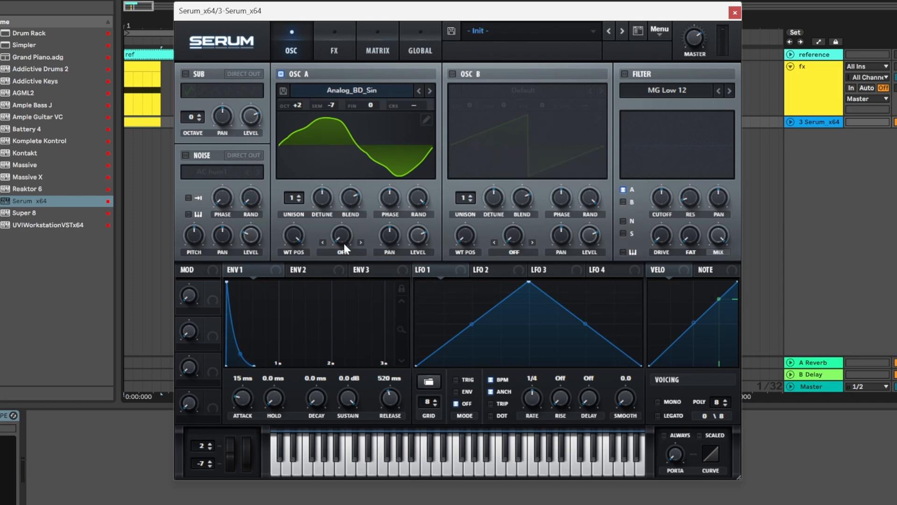
{"action": "left_click", "coordinate": [342, 240]}
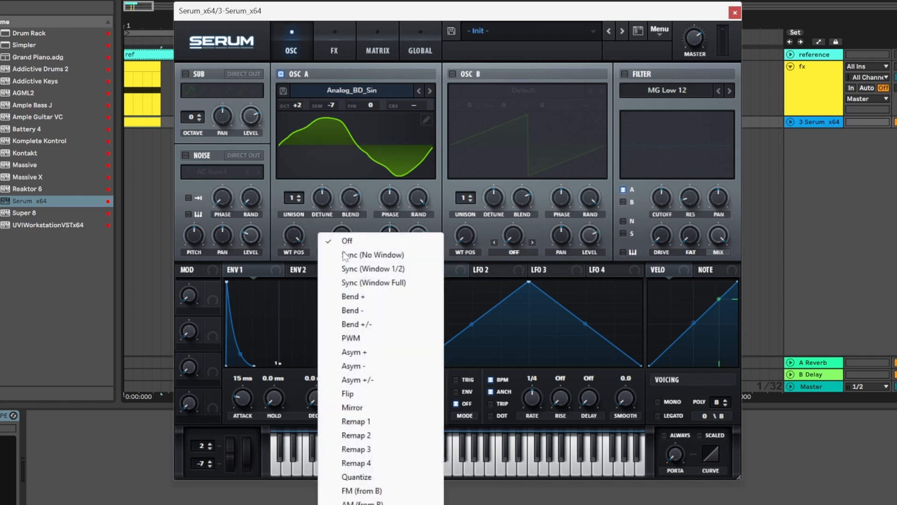
{"action": "left_click", "coordinate": [347, 240]}
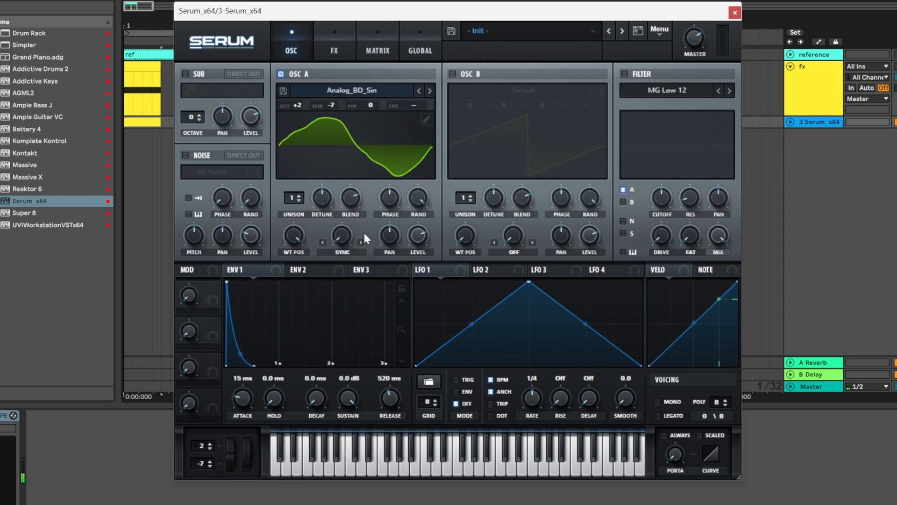
{"action": "mouse_move", "coordinate": [342, 236]}
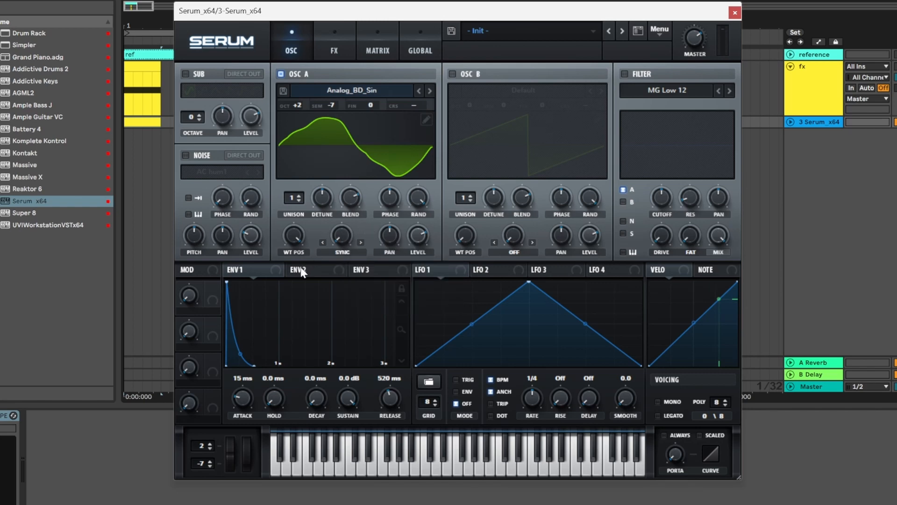
- Select ENV 2 and set its attack and sustain to zero
{"action": "left_click", "coordinate": [303, 270]}
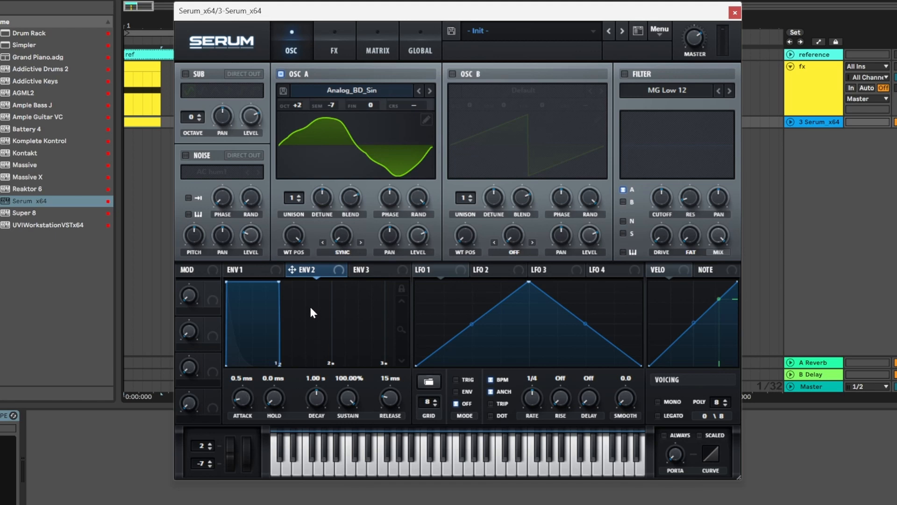
{"action": "left_click", "coordinate": [235, 270]}
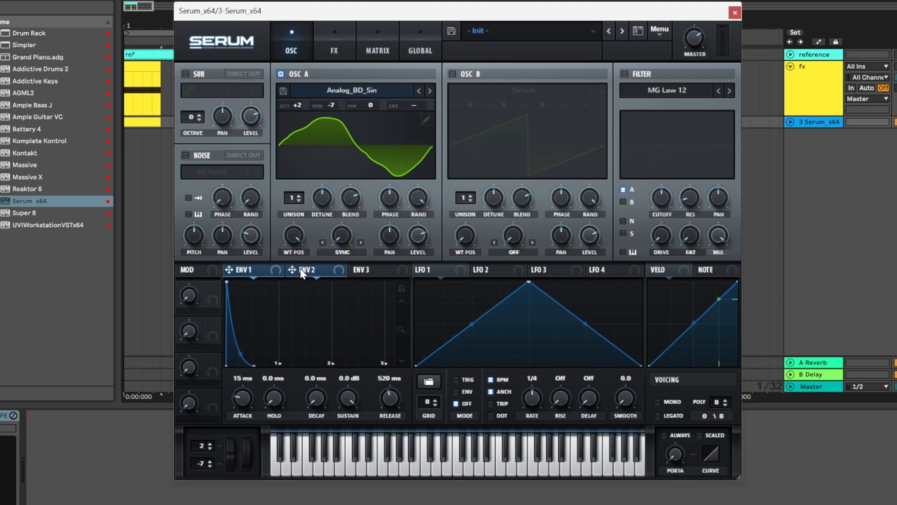
{"action": "left_click", "coordinate": [306, 270]}
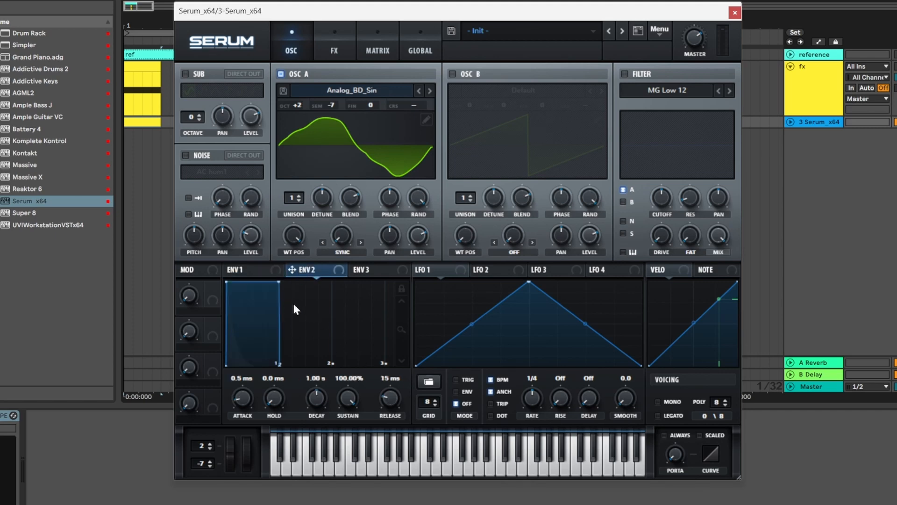
{"action": "mouse_move", "coordinate": [266, 378]}
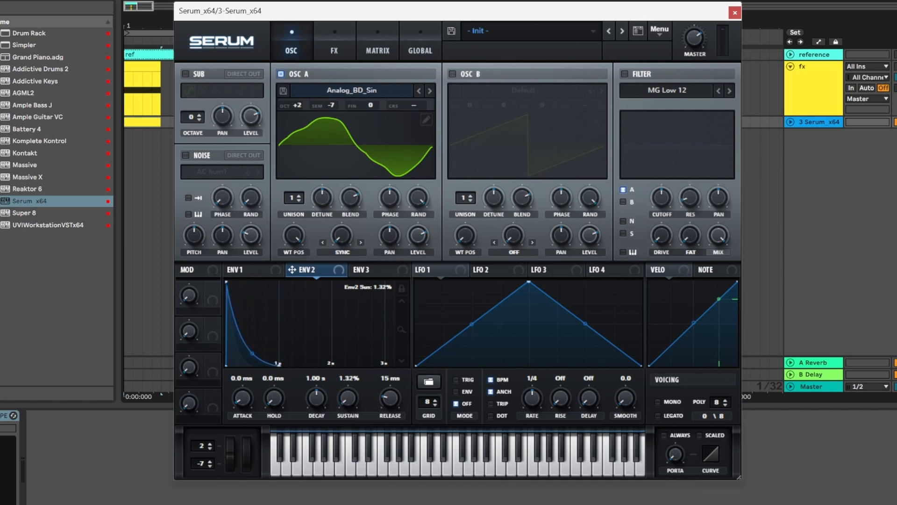
{"action": "left_click_drag", "start_coordinate": [315, 396], "coordinate": [316, 406]}
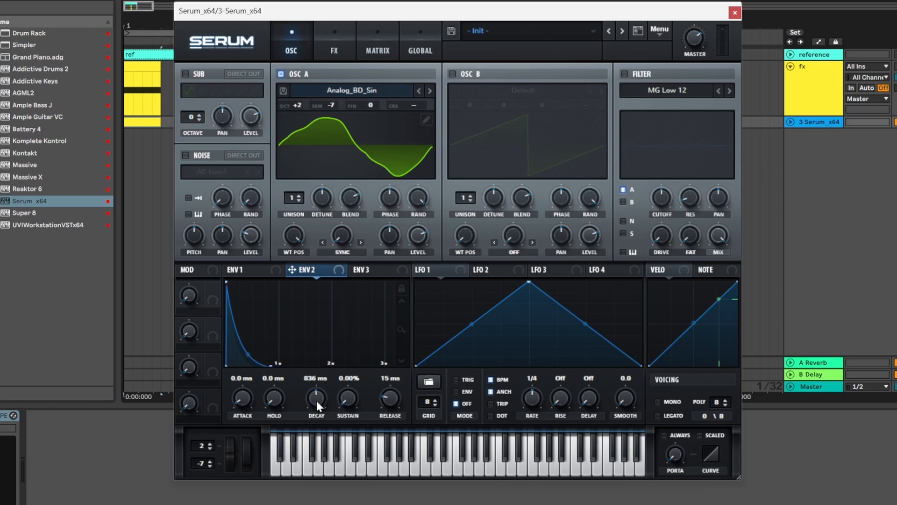
{"action": "left_click_drag", "start_coordinate": [315, 395], "coordinate": [316, 400]}
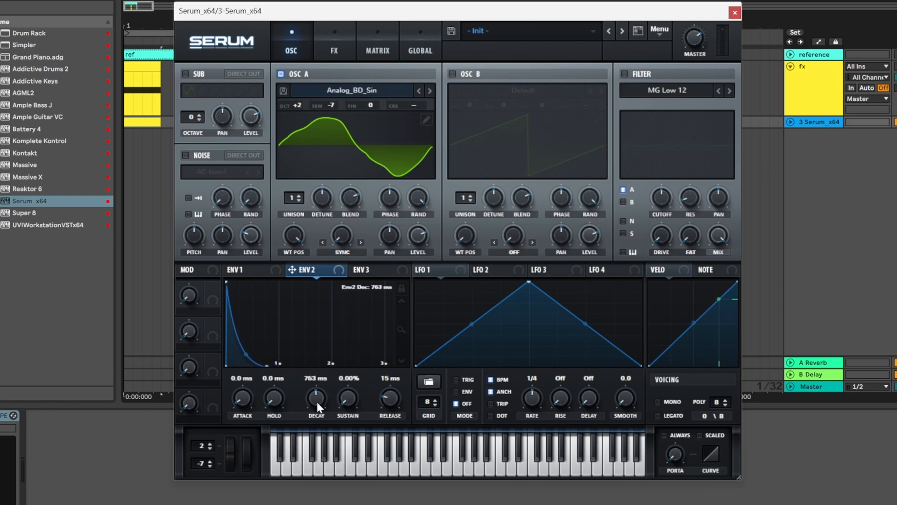
- Set ENV 2 decay to about 602 ms and route it to OSC A's warp
{"action": "left_click_drag", "start_coordinate": [316, 400], "coordinate": [237, 357]}
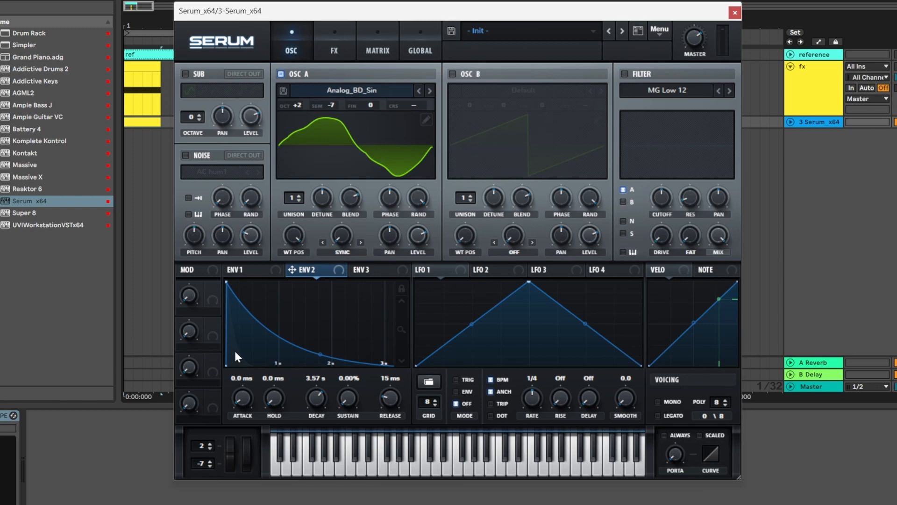
{"action": "mouse_move", "coordinate": [229, 305]}
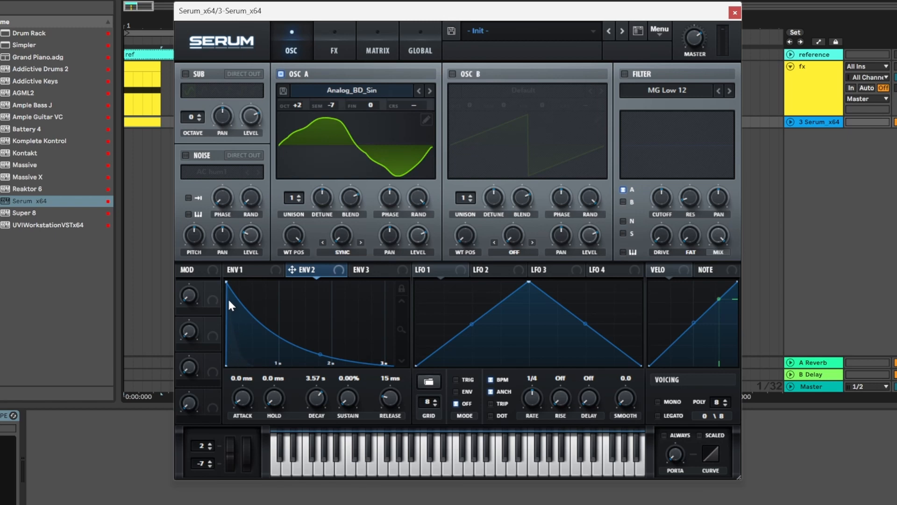
{"action": "mouse_move", "coordinate": [233, 339]}
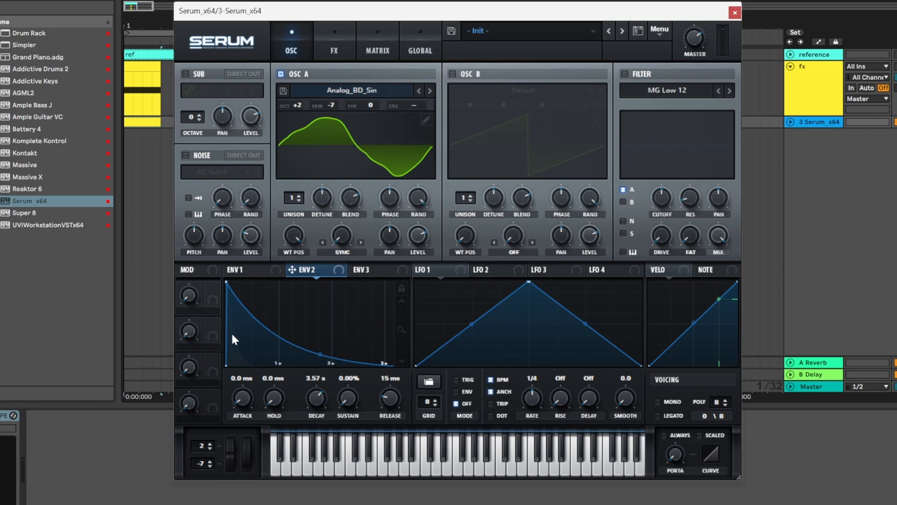
{"action": "left_click_drag", "start_coordinate": [315, 395], "coordinate": [315, 414]}
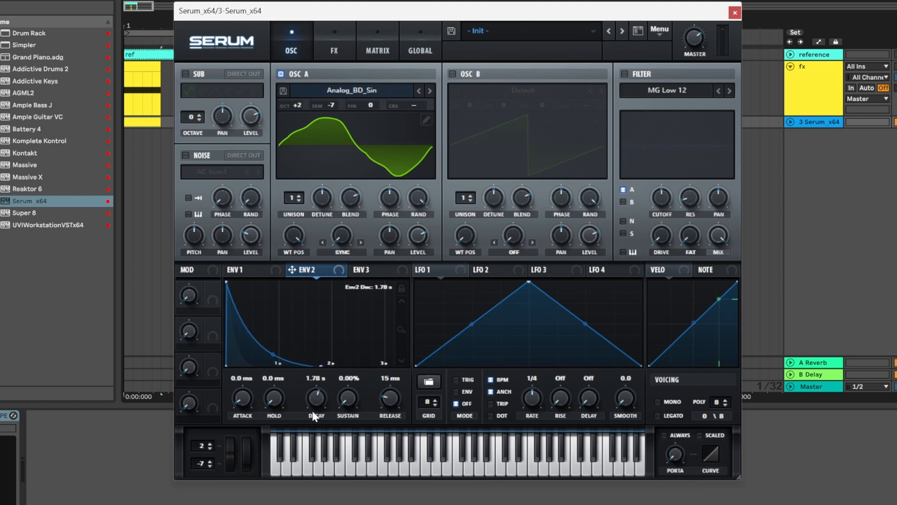
{"action": "left_click_drag", "start_coordinate": [314, 395], "coordinate": [318, 432]}
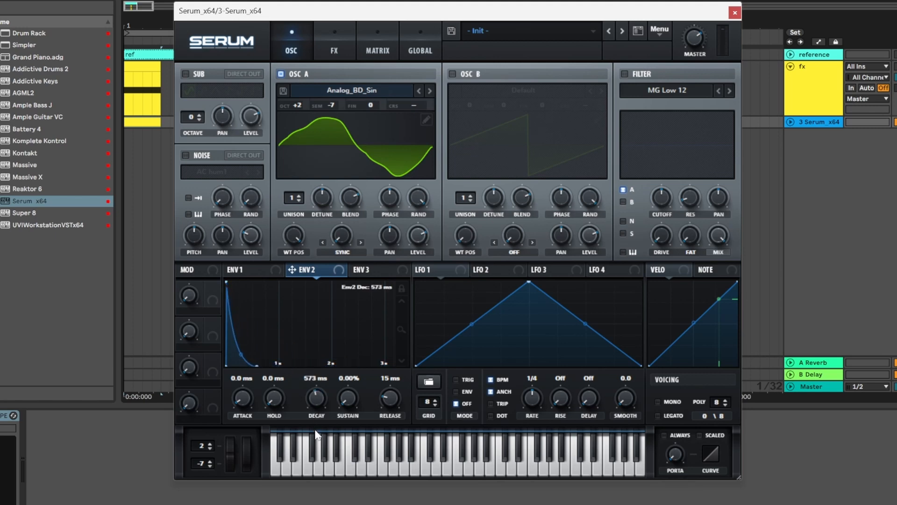
{"action": "left_click_drag", "start_coordinate": [315, 394], "coordinate": [315, 383]}
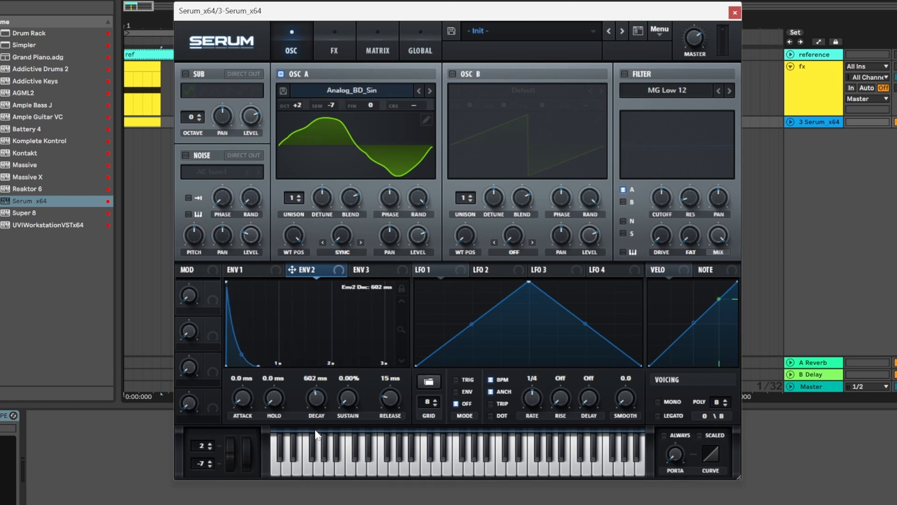
{"action": "mouse_move", "coordinate": [526, 240]}
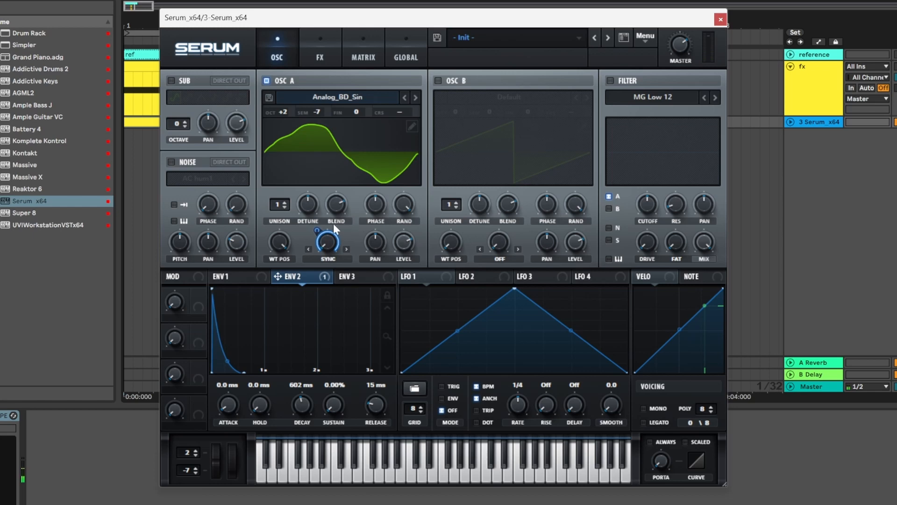
{"action": "left_click_drag", "start_coordinate": [327, 240], "coordinate": [327, 232]}
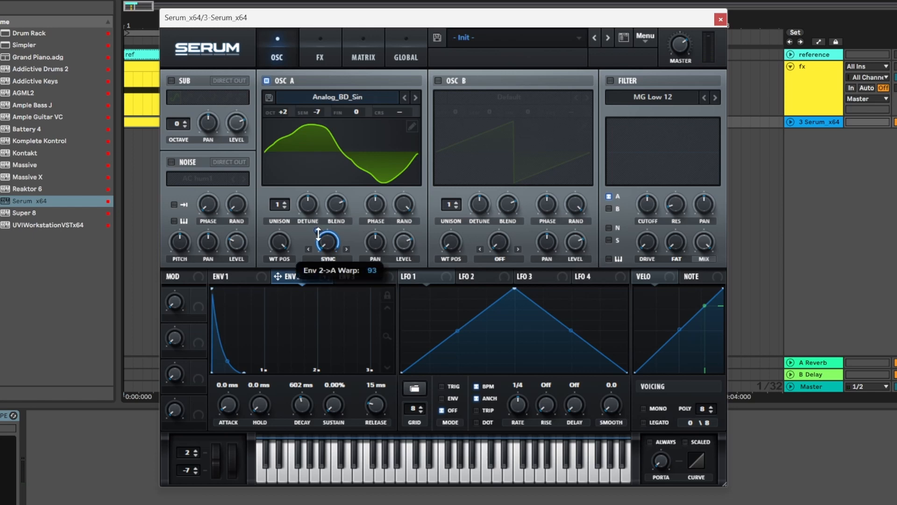
{"action": "left_click_drag", "start_coordinate": [327, 240], "coordinate": [327, 257]}
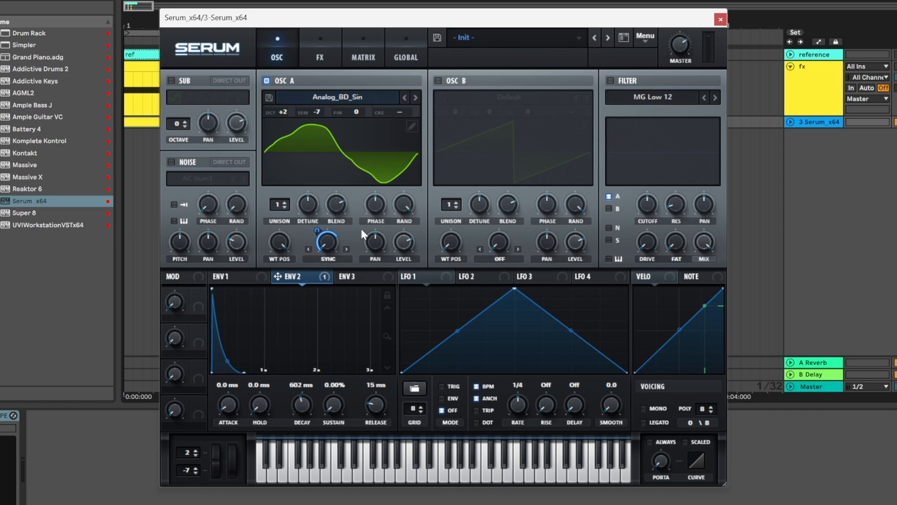
- Copy OSC A to B with mods and route ENV 1 to OSC B's warp
{"action": "left_click", "coordinate": [645, 37]}
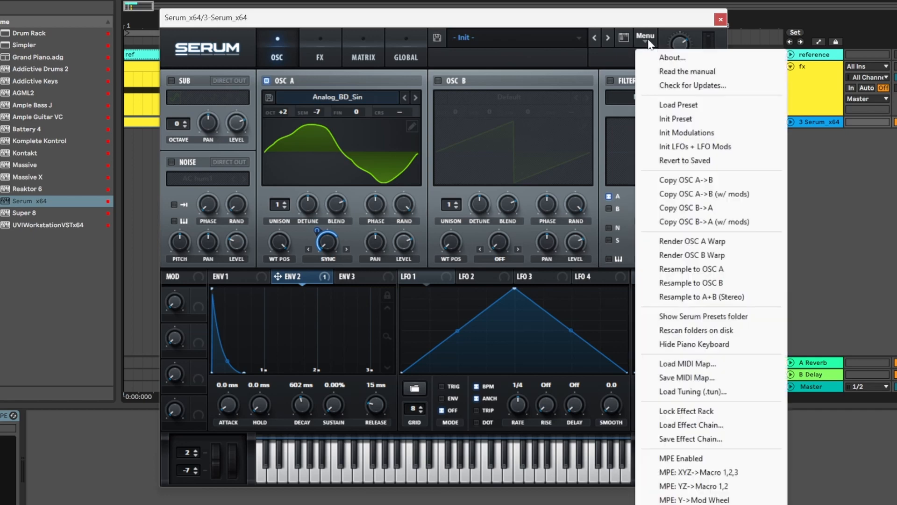
{"action": "mouse_move", "coordinate": [694, 194]}
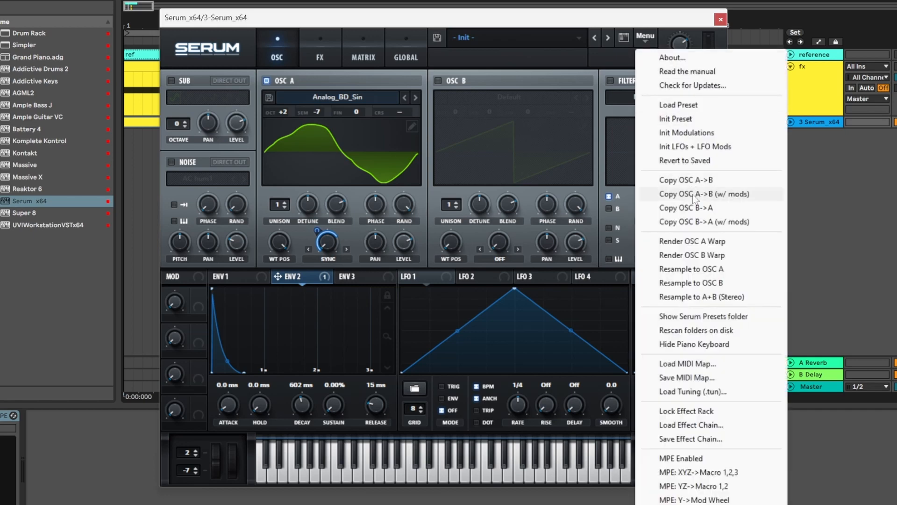
{"action": "mouse_move", "coordinate": [742, 198]}
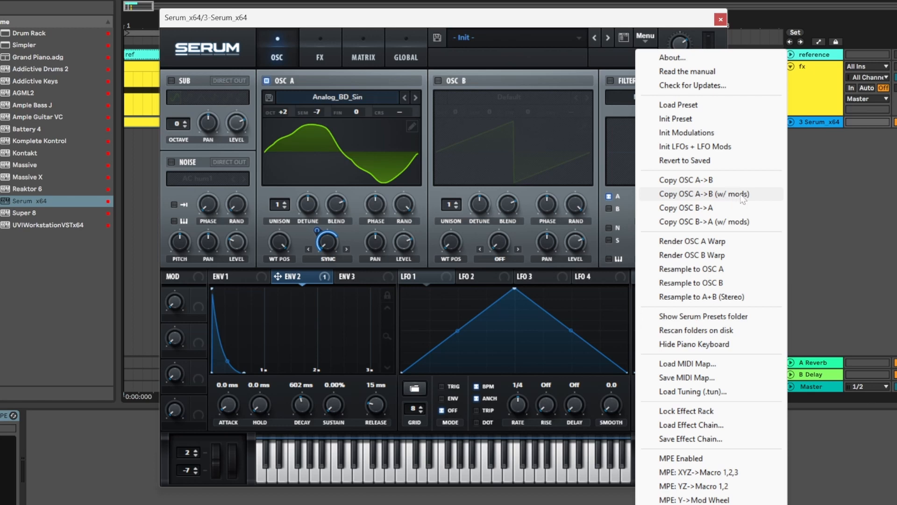
{"action": "left_click", "coordinate": [702, 194]}
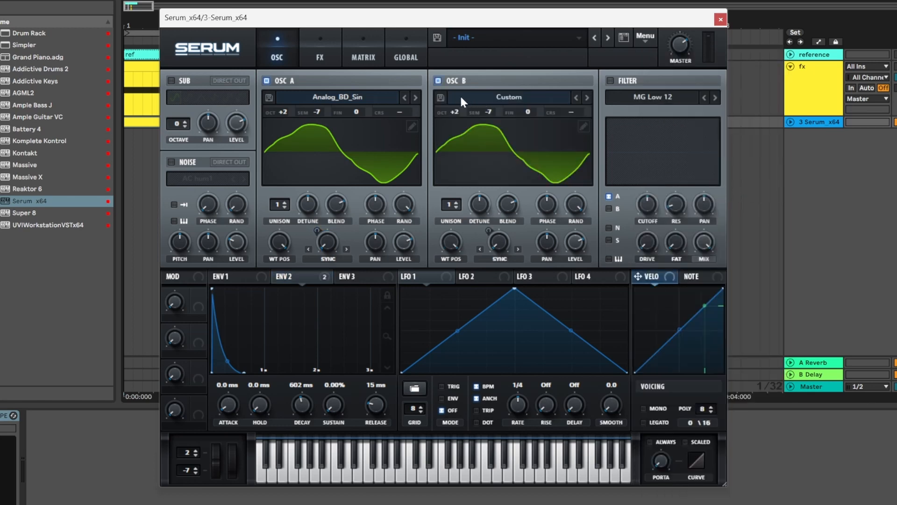
{"action": "mouse_move", "coordinate": [455, 117]}
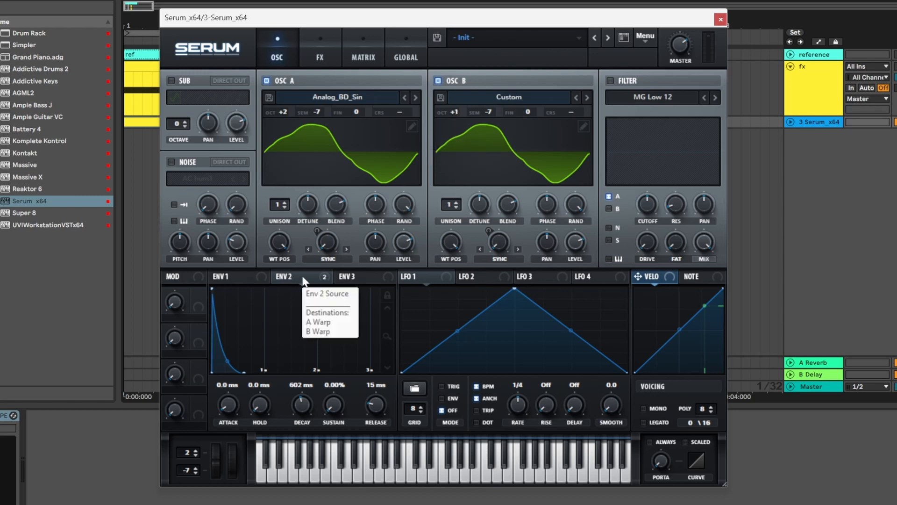
{"action": "left_click", "coordinate": [221, 277]}
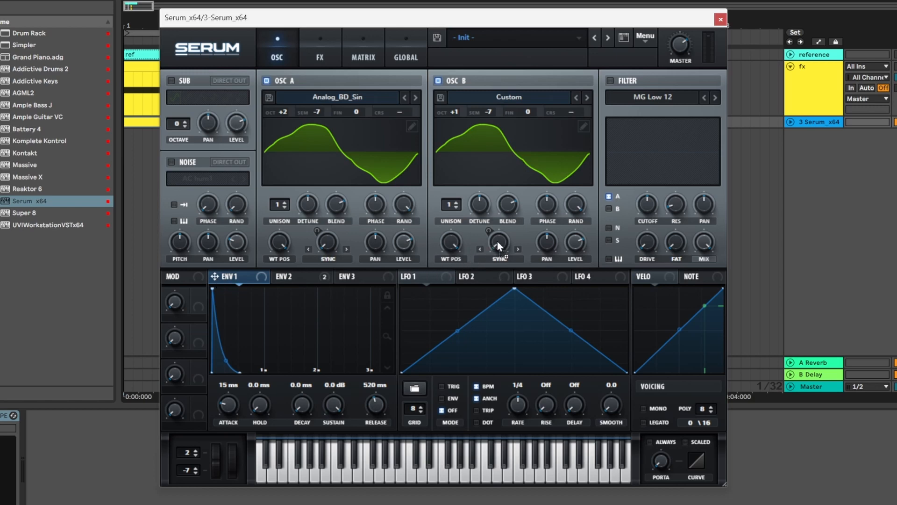
{"action": "left_click_drag", "start_coordinate": [499, 240], "coordinate": [489, 229]}
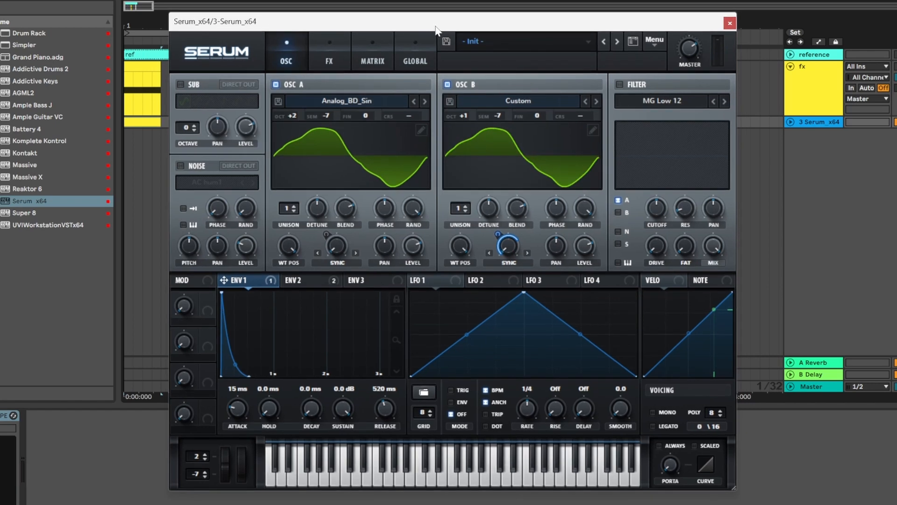
{"action": "mouse_move", "coordinate": [450, 25]}
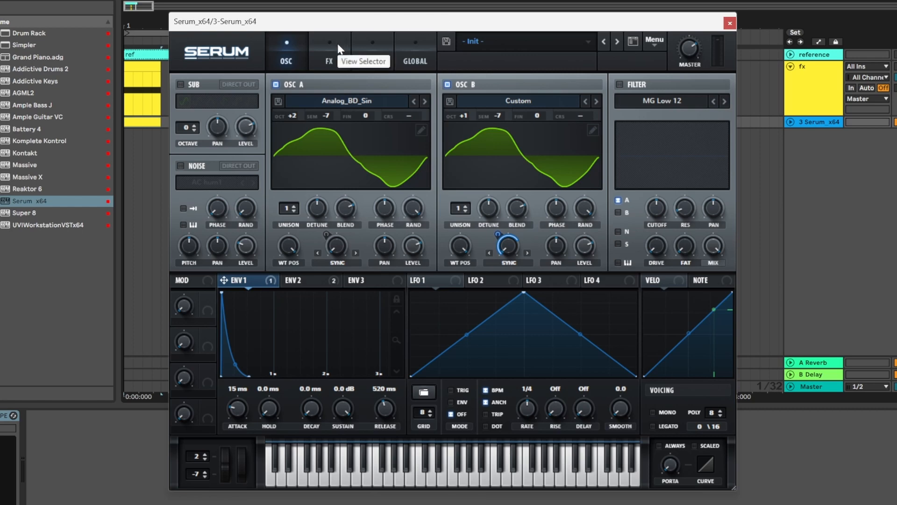
- Enable the plate reverb in Serum's FX rack and raise DAMP to about 47%
{"action": "left_click", "coordinate": [329, 52]}
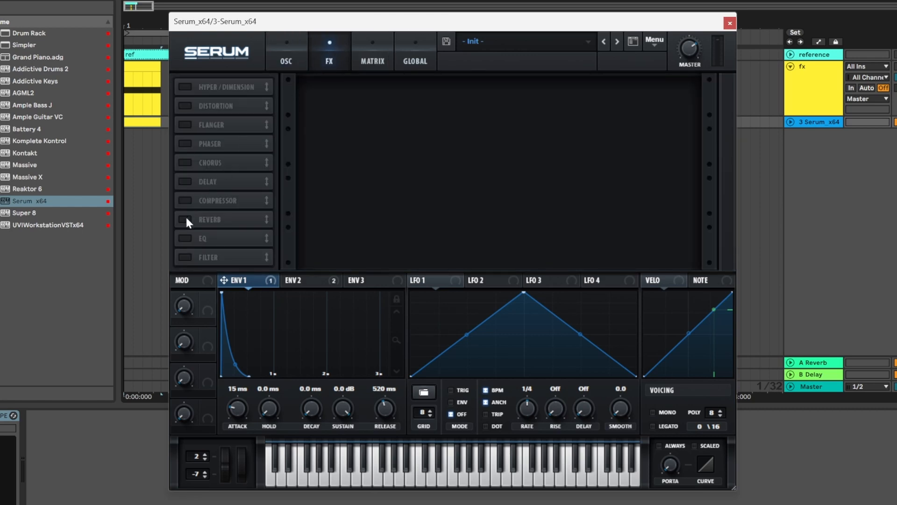
{"action": "left_click", "coordinate": [185, 219]}
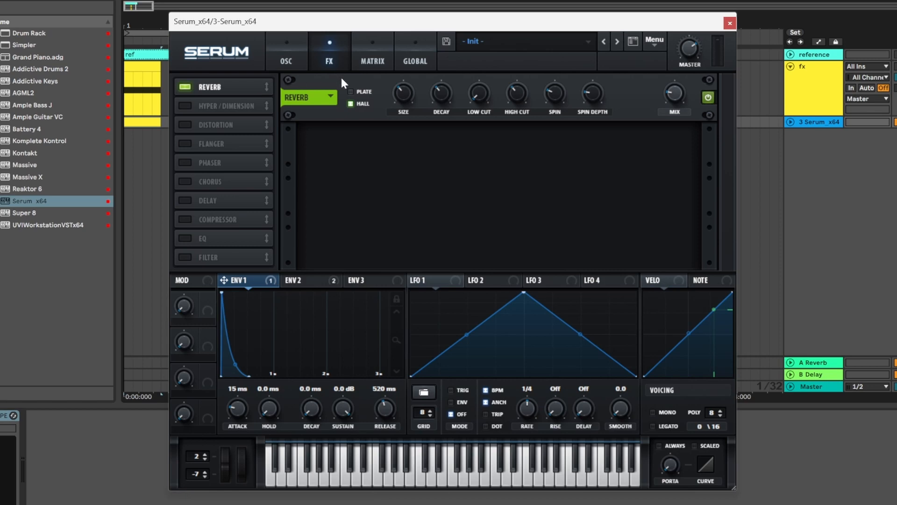
{"action": "left_click", "coordinate": [351, 92]}
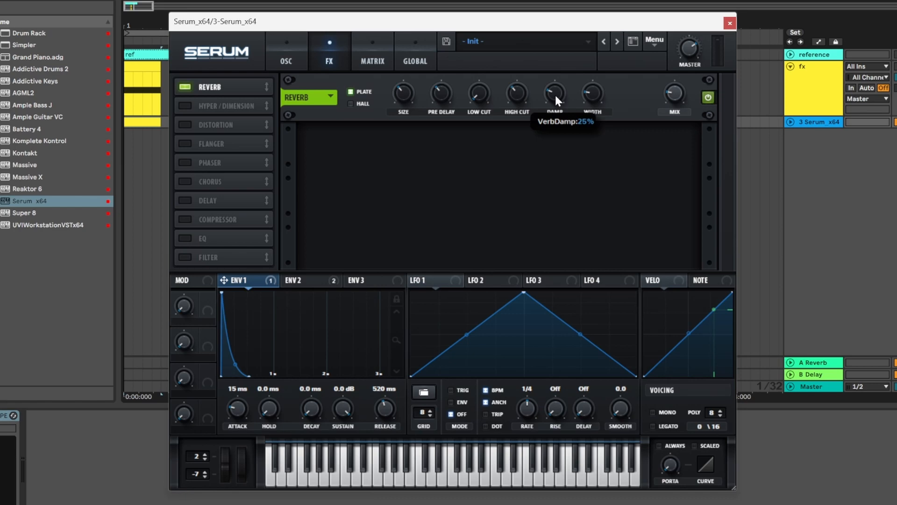
{"action": "left_click_drag", "start_coordinate": [554, 98], "coordinate": [563, 77]}
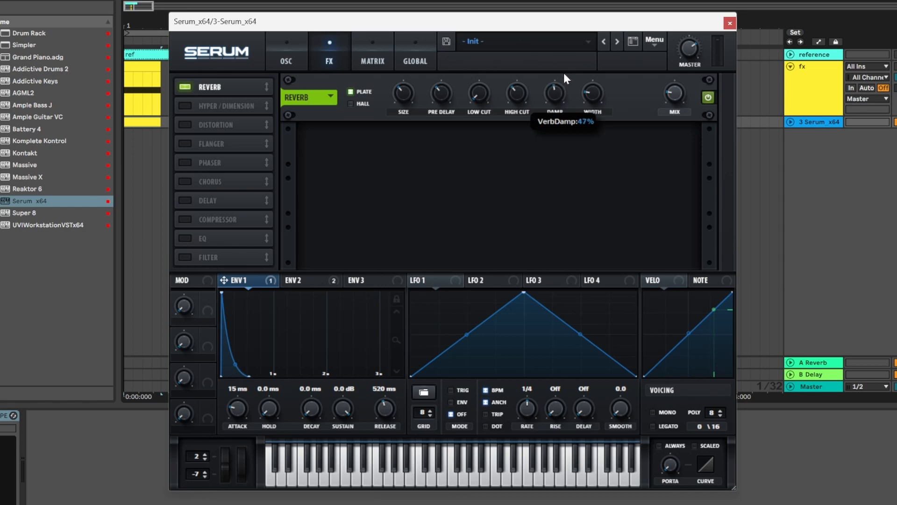
{"action": "mouse_move", "coordinate": [645, 69]}
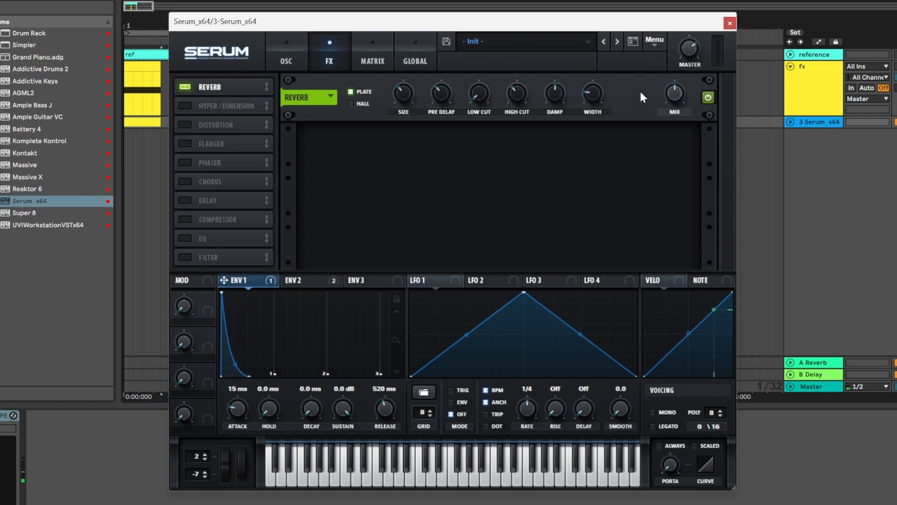
- Enable Hyper/Dimension and Diode 1 distortion with more drive, and adjust the Master level
{"action": "left_click", "coordinate": [185, 108]}
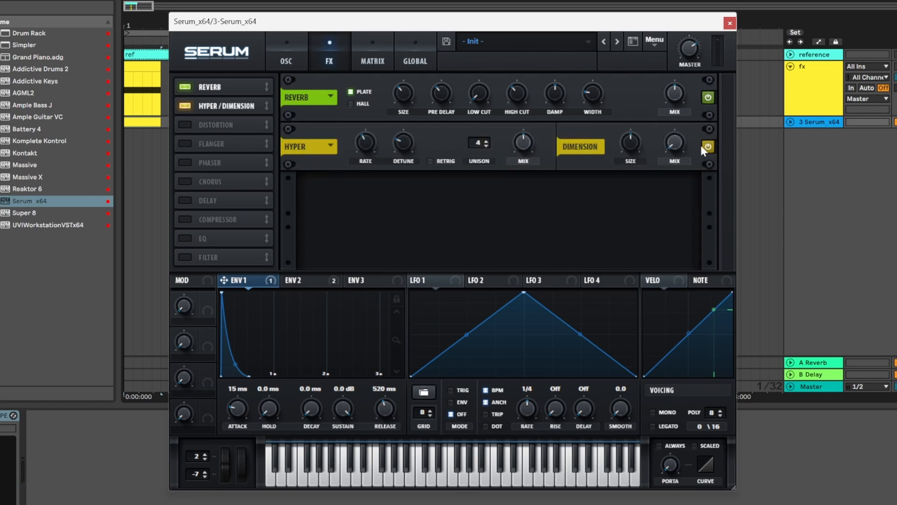
{"action": "left_click", "coordinate": [184, 125]}
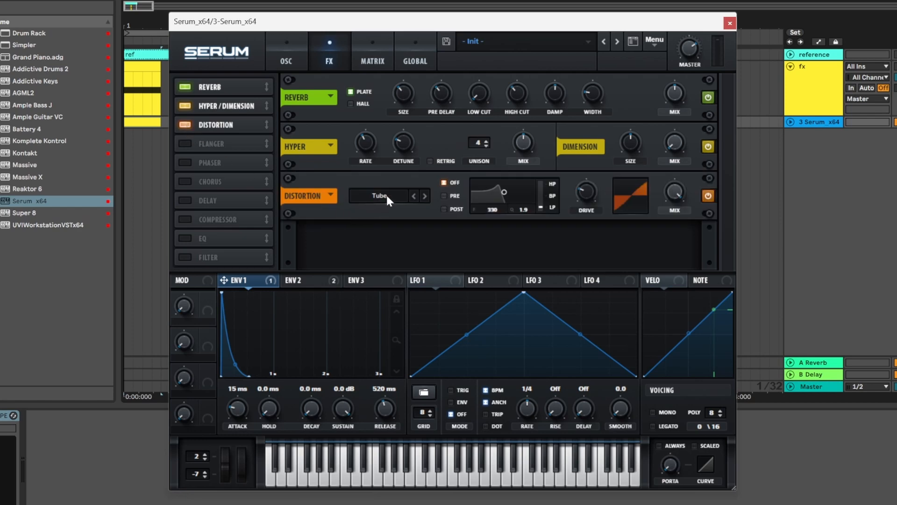
{"action": "left_click", "coordinate": [380, 196]}
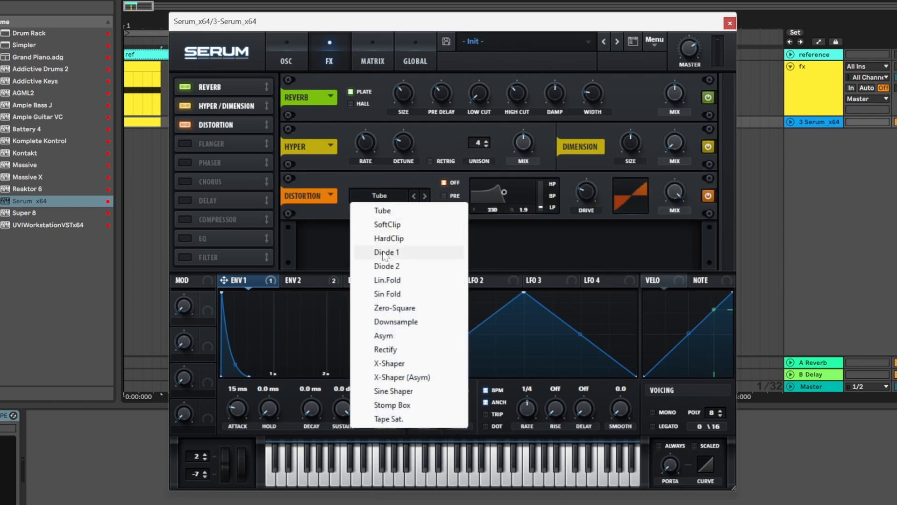
{"action": "left_click", "coordinate": [386, 252]}
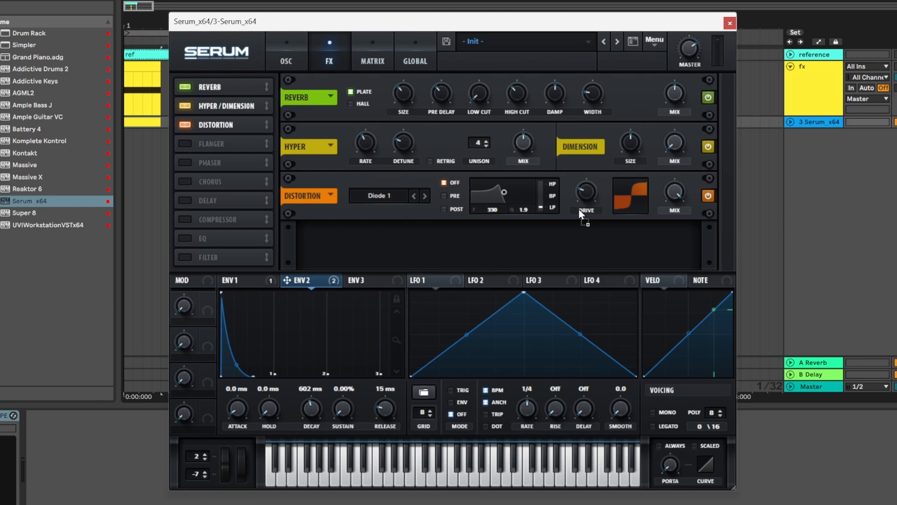
{"action": "left_click_drag", "start_coordinate": [585, 192], "coordinate": [578, 182]}
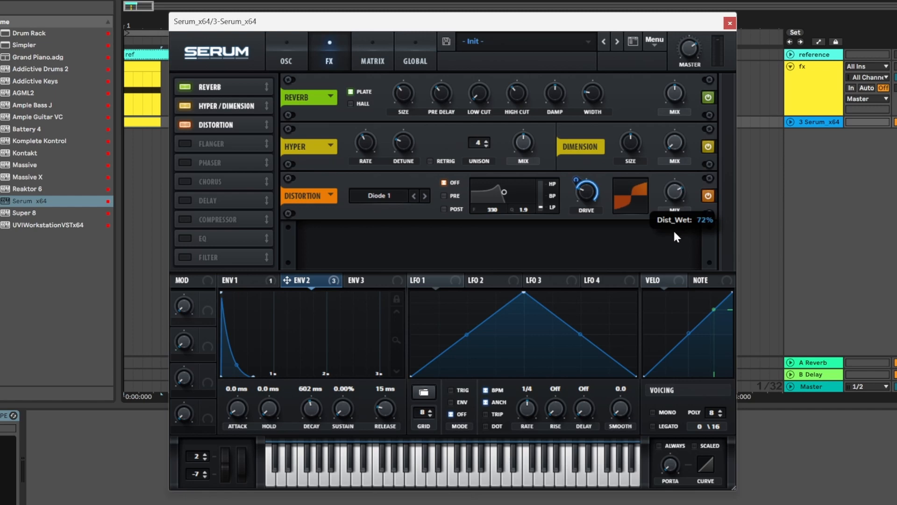
{"action": "mouse_move", "coordinate": [676, 239]}
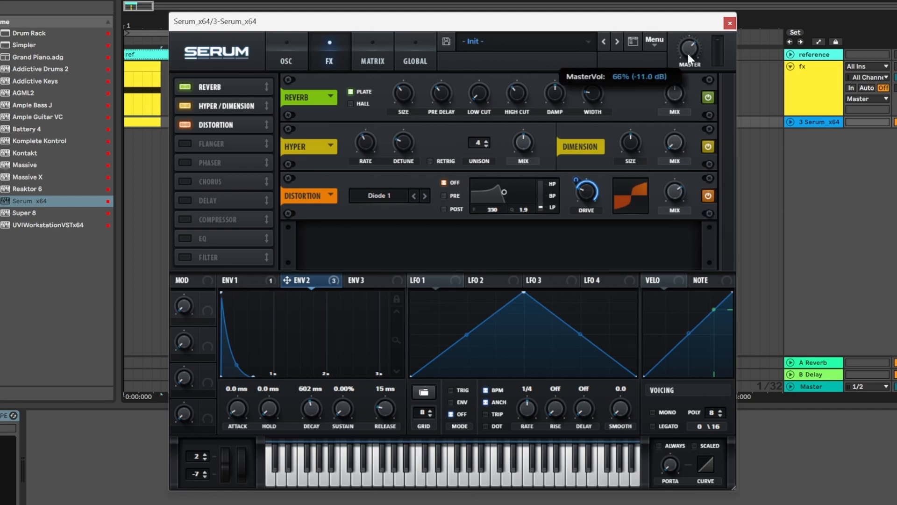
{"action": "left_click_drag", "start_coordinate": [689, 54], "coordinate": [689, 65]}
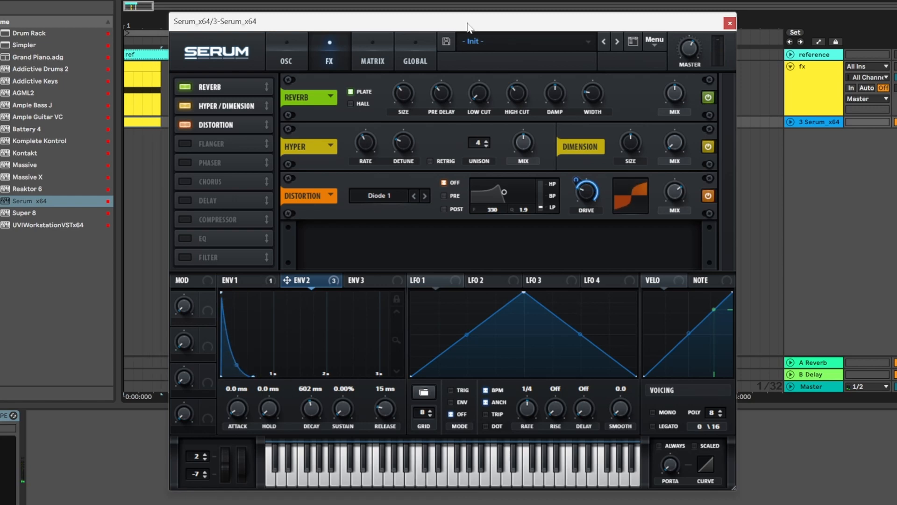
{"action": "mouse_move", "coordinate": [458, 24]}
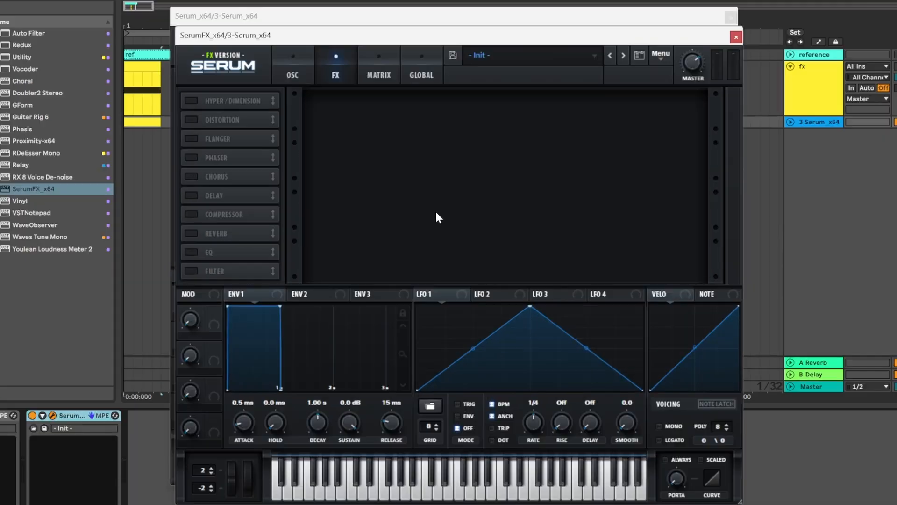
- Enable SerumFX Downsample distortion with drive about 30% and mix about 63%
{"action": "left_click", "coordinate": [198, 120]}
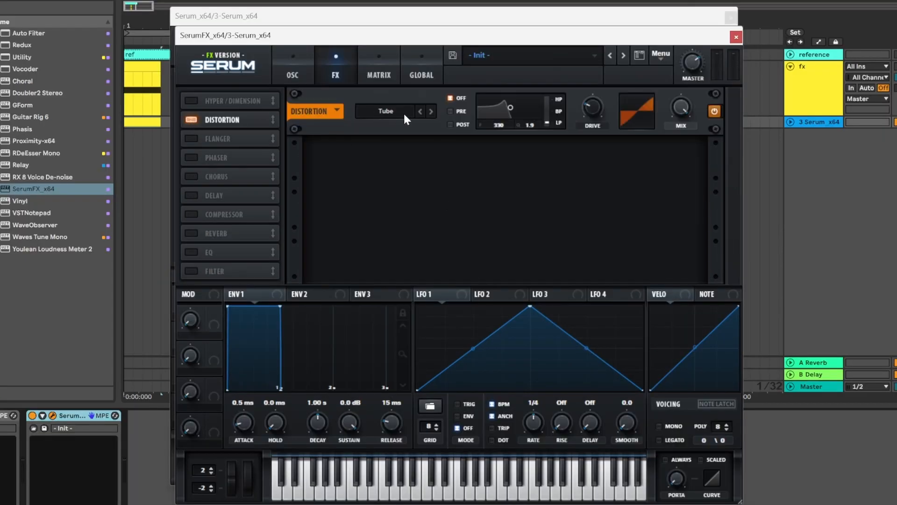
{"action": "left_click", "coordinate": [386, 111]}
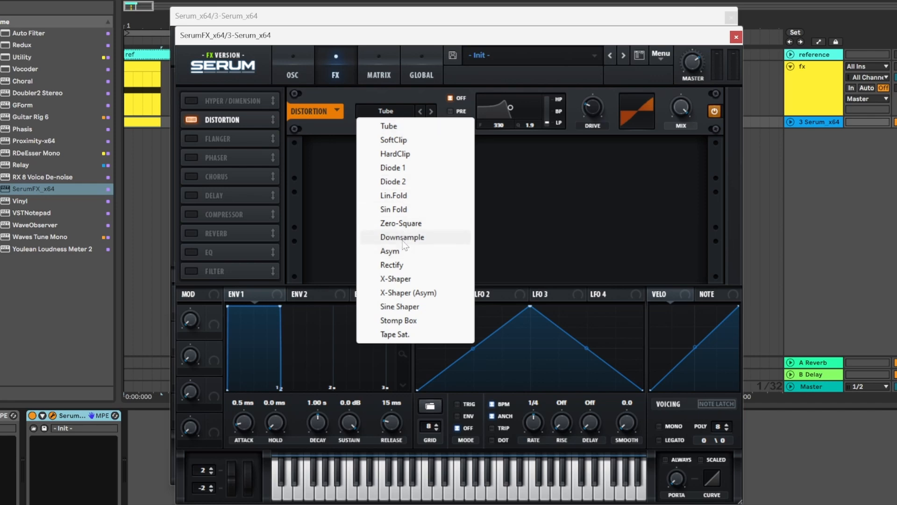
{"action": "left_click", "coordinate": [402, 237]}
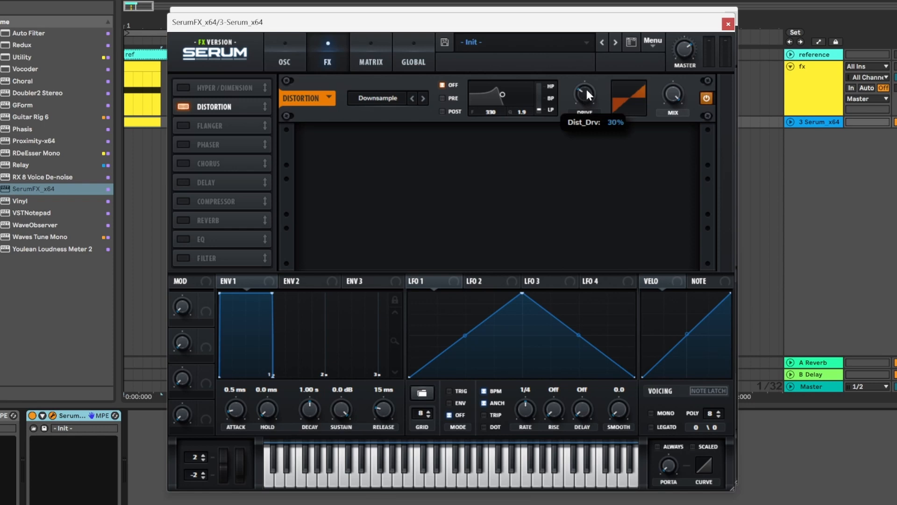
{"action": "left_click_drag", "start_coordinate": [583, 95], "coordinate": [595, 75]}
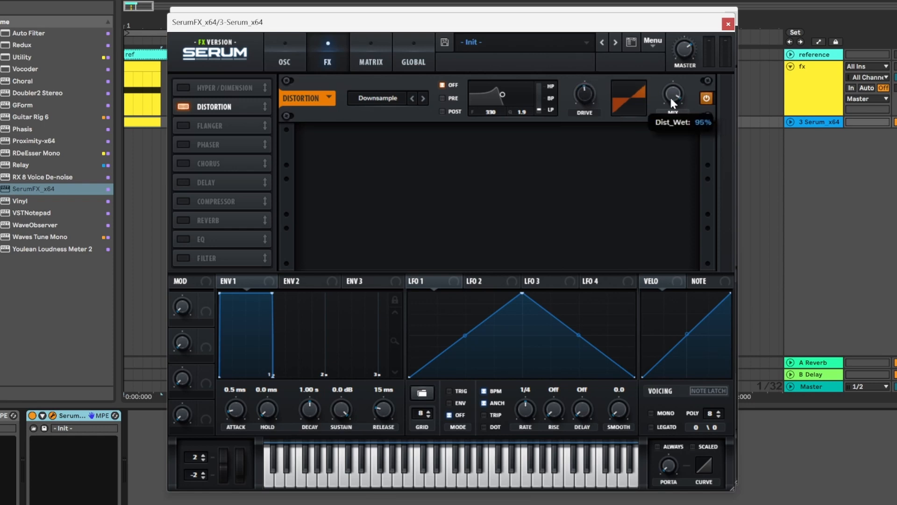
{"action": "left_click_drag", "start_coordinate": [673, 96], "coordinate": [685, 160]}
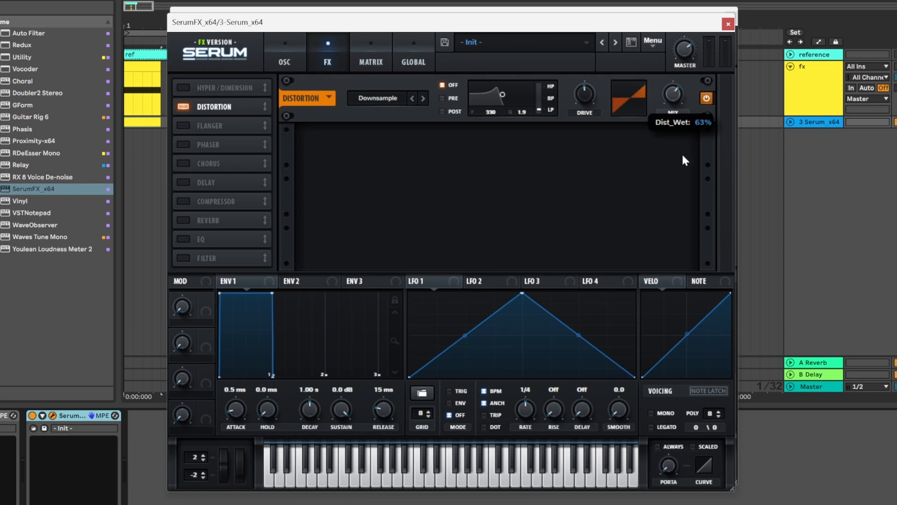
{"action": "mouse_move", "coordinate": [685, 165]}
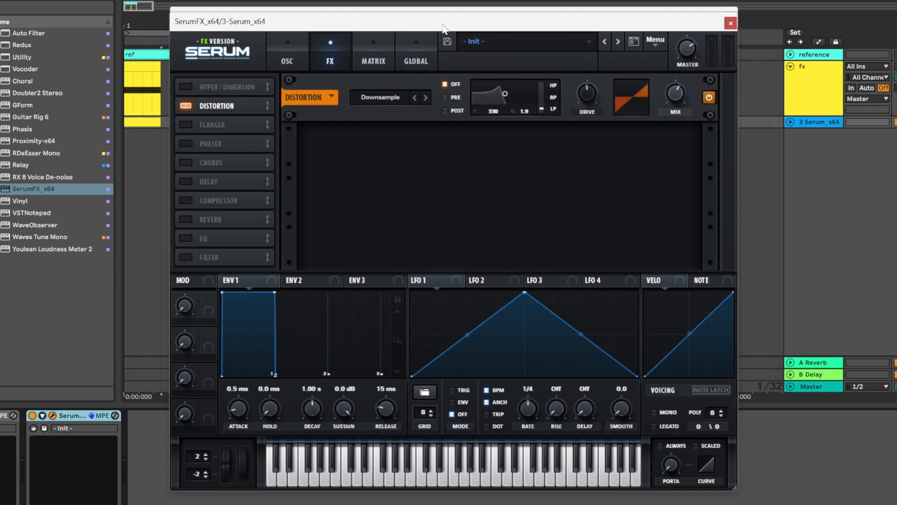
{"action": "mouse_move", "coordinate": [443, 30]}
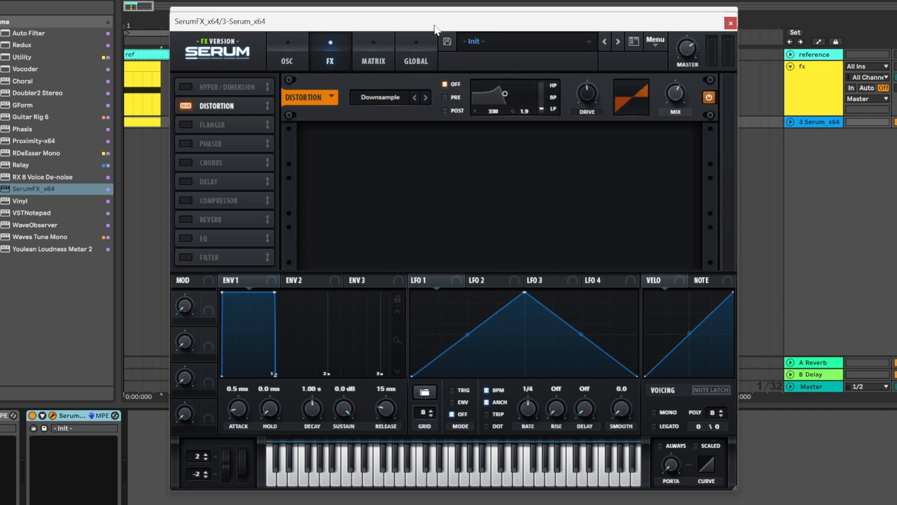
{"action": "mouse_move", "coordinate": [153, 120]}
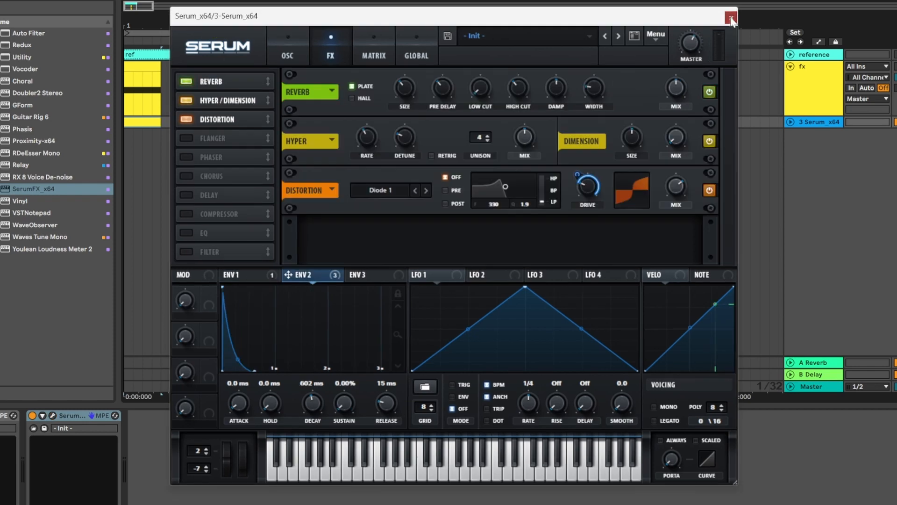
- Close the Serum window and start playback to audition the clip
{"action": "left_click", "coordinate": [730, 15]}
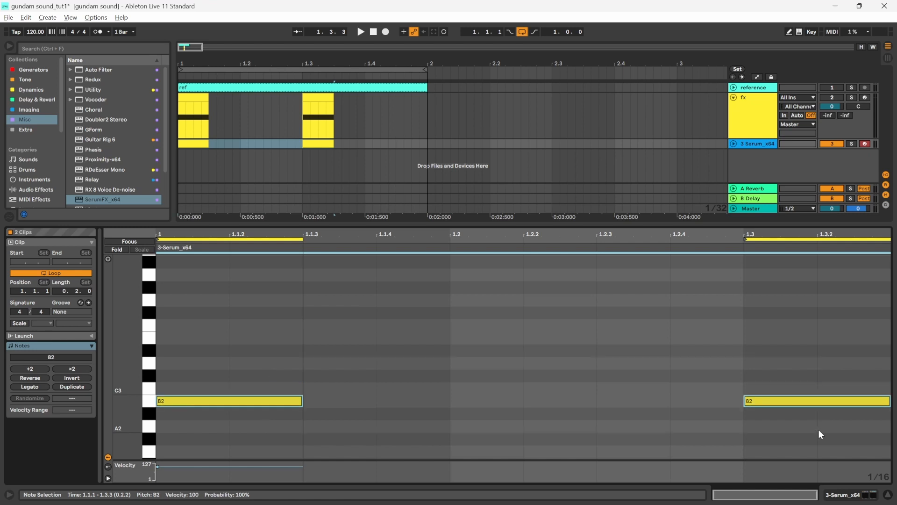
{"action": "left_click", "coordinate": [360, 31]}
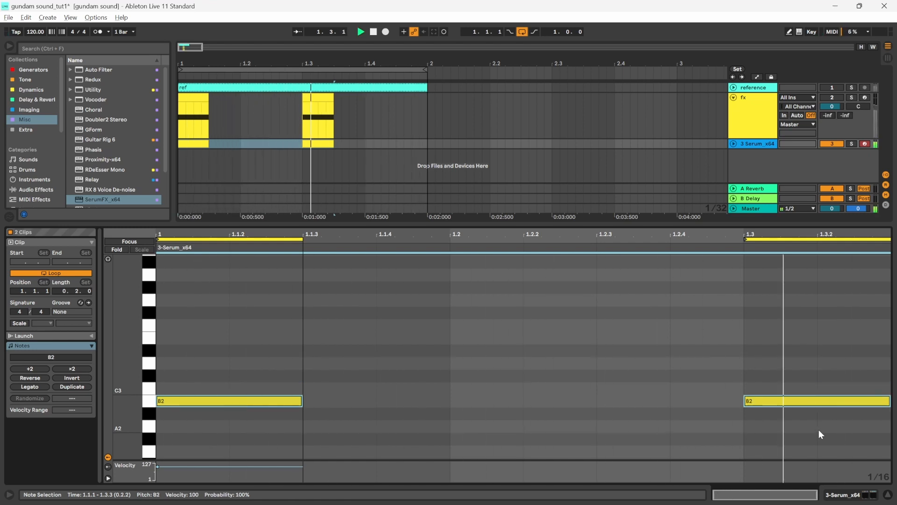
{"action": "left_click", "coordinate": [372, 31]}
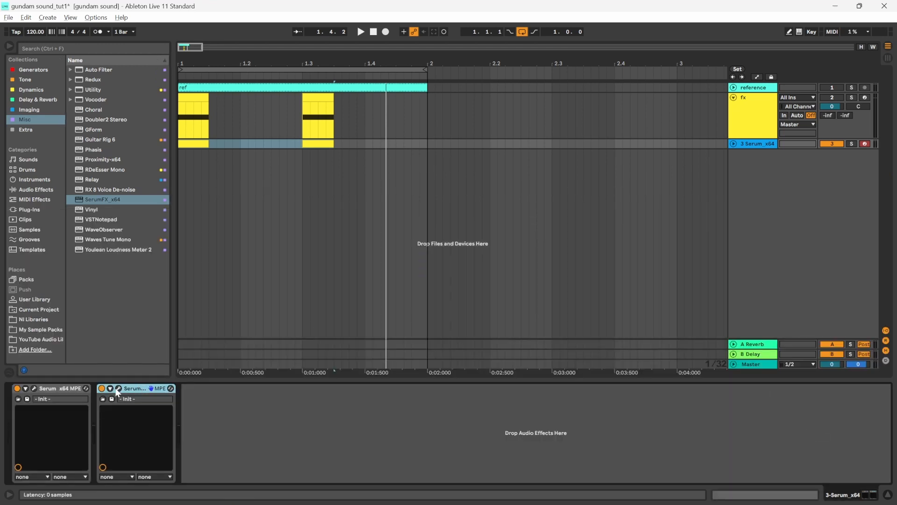
- Reopen SerumFX and adjust the Downsample distortion drive (77%, 50%), ending at 45%
{"action": "double_click", "coordinate": [141, 388]}
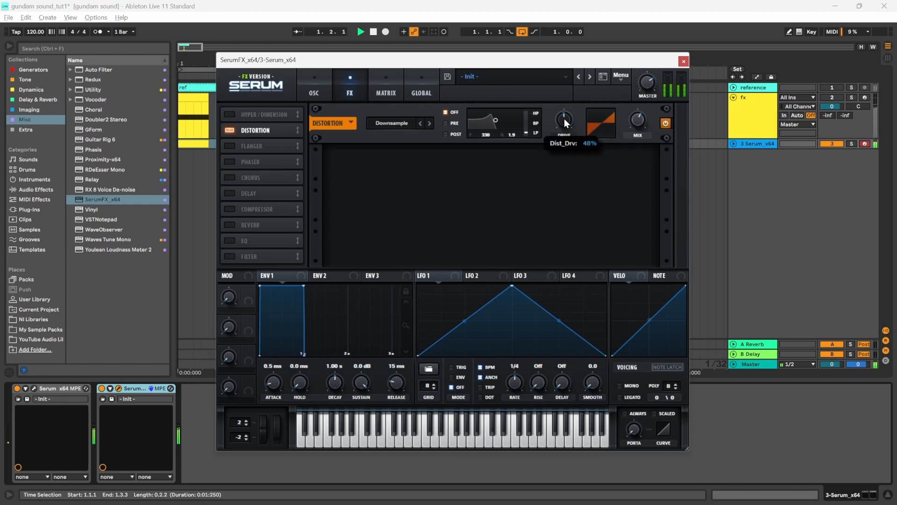
{"action": "left_click_drag", "start_coordinate": [564, 120], "coordinate": [576, 98]}
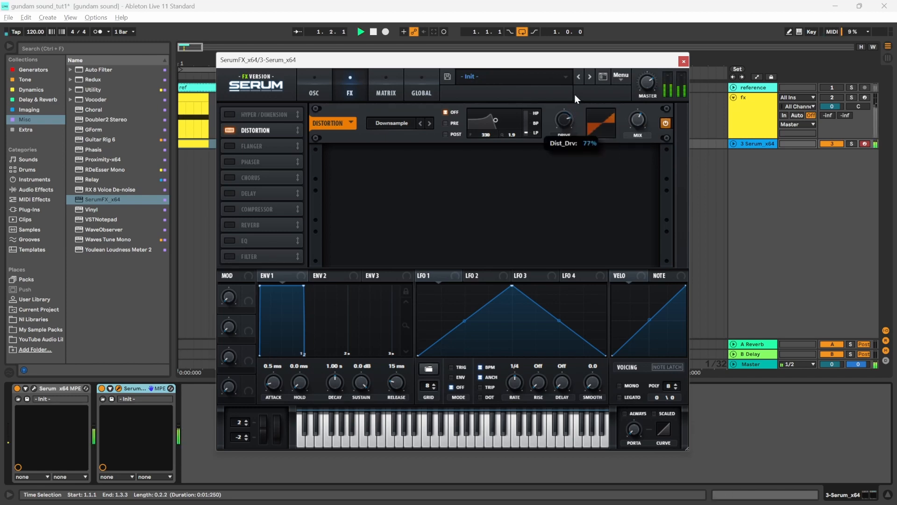
{"action": "left_click_drag", "start_coordinate": [563, 119], "coordinate": [575, 130]}
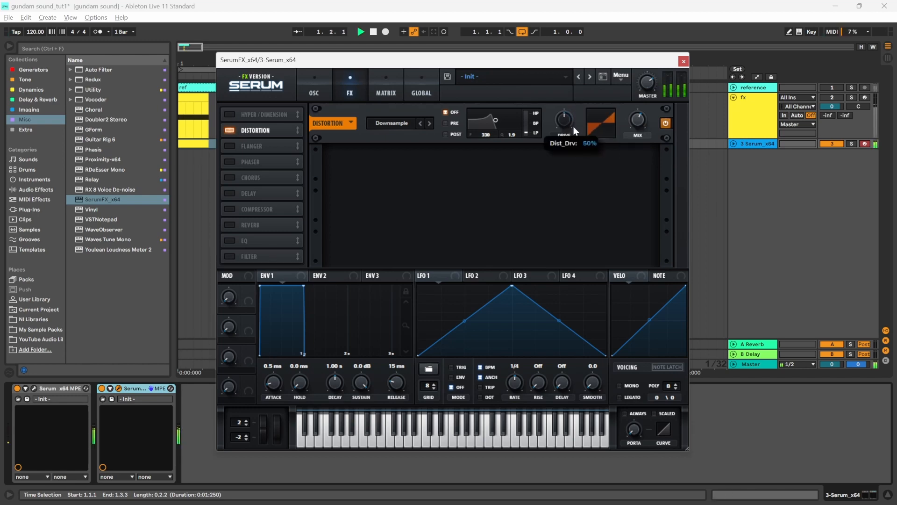
{"action": "left_click_drag", "start_coordinate": [563, 120], "coordinate": [571, 166]}
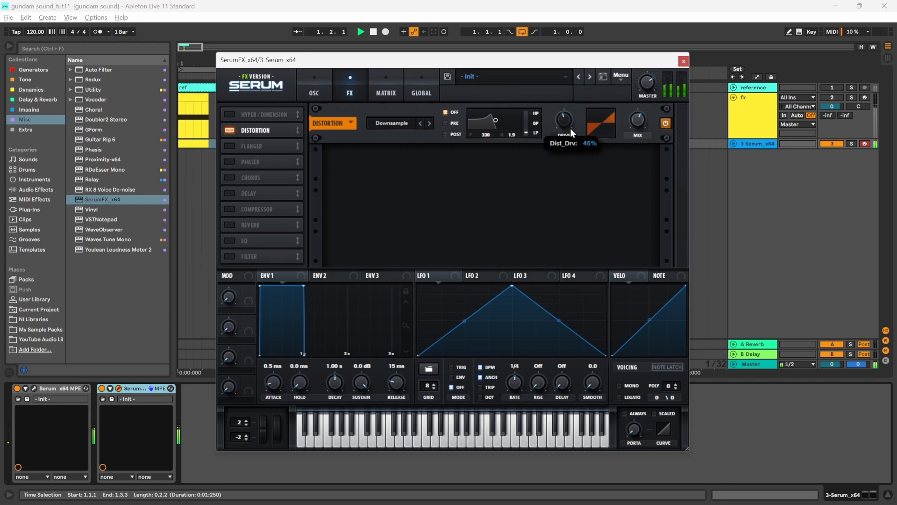
{"action": "mouse_move", "coordinate": [573, 142]}
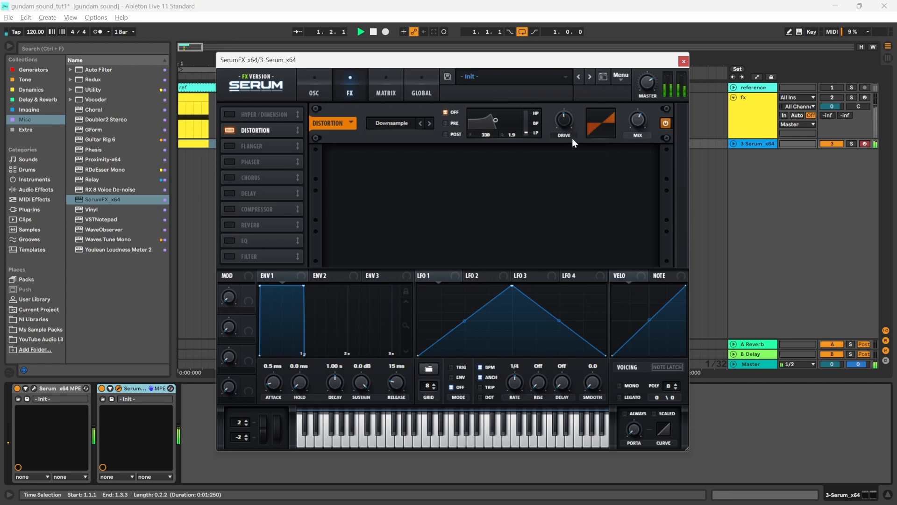